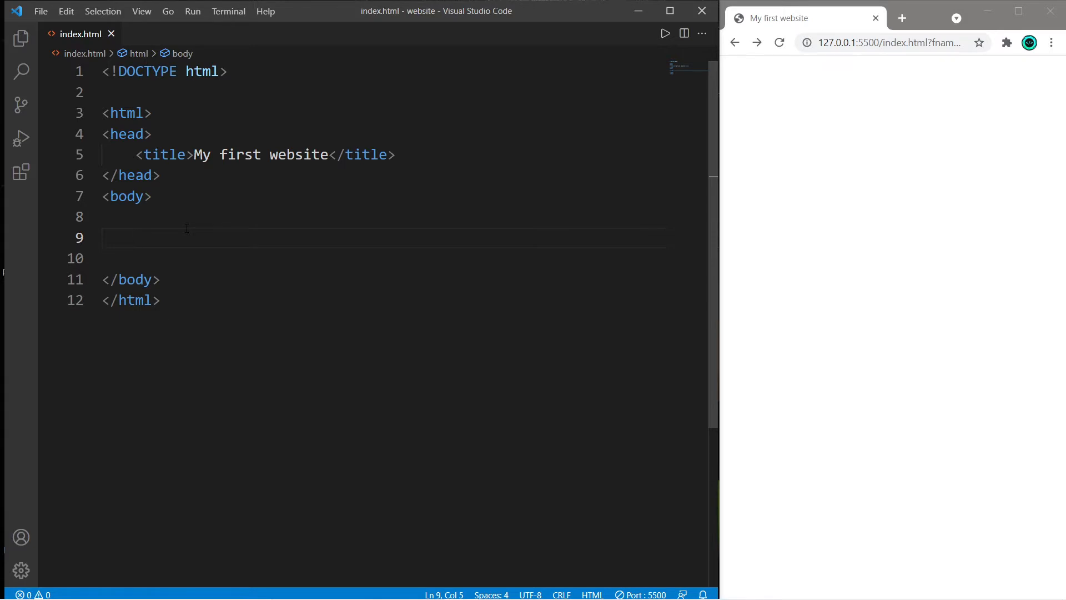
Step: Add a <form> to the body holding an <input type="text">, with a blank line above the input
{"action": "type", "text": "<form></form>"}
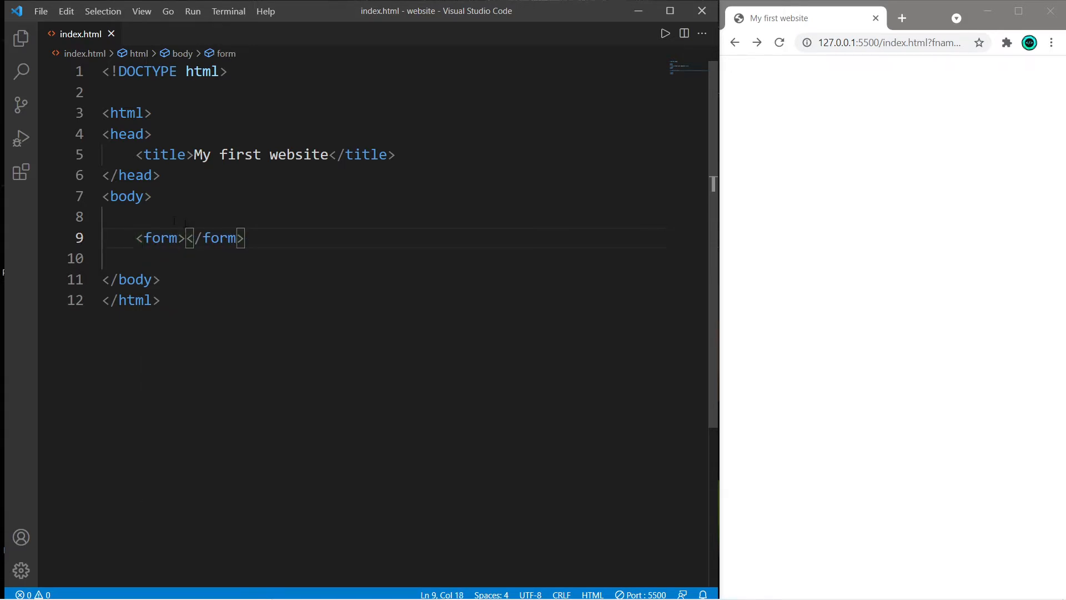
{"action": "key", "text": "enter"}
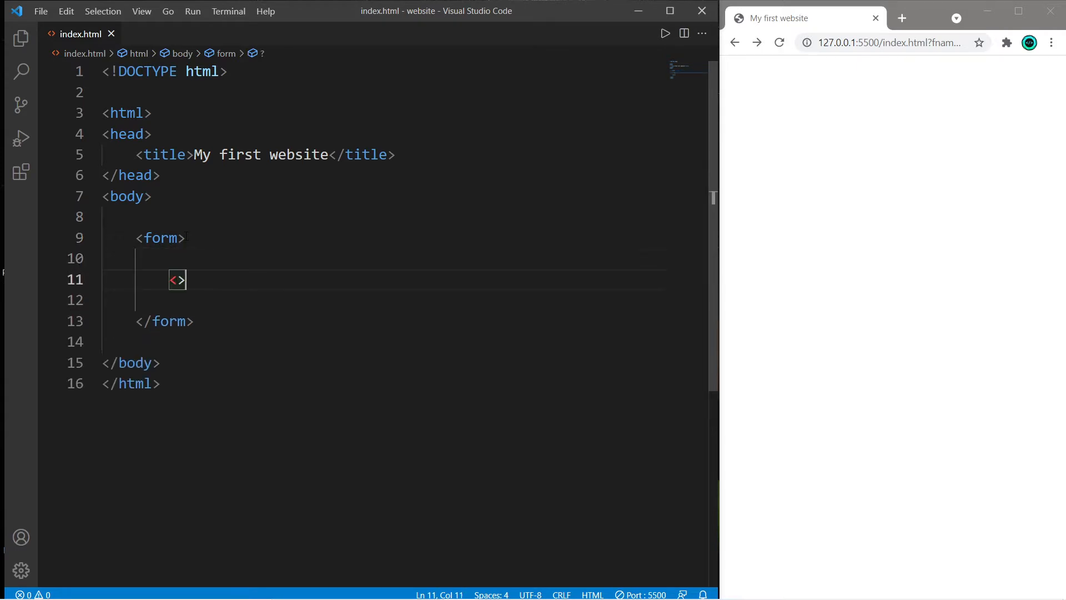
{"action": "type", "text": "input"}
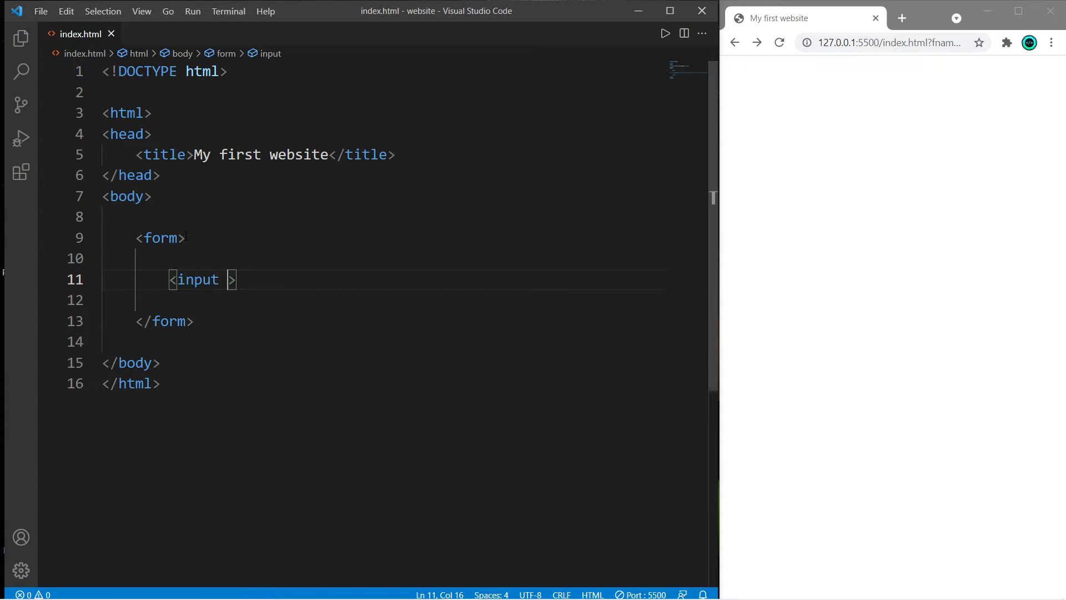
{"action": "type", "text": "type=\""}
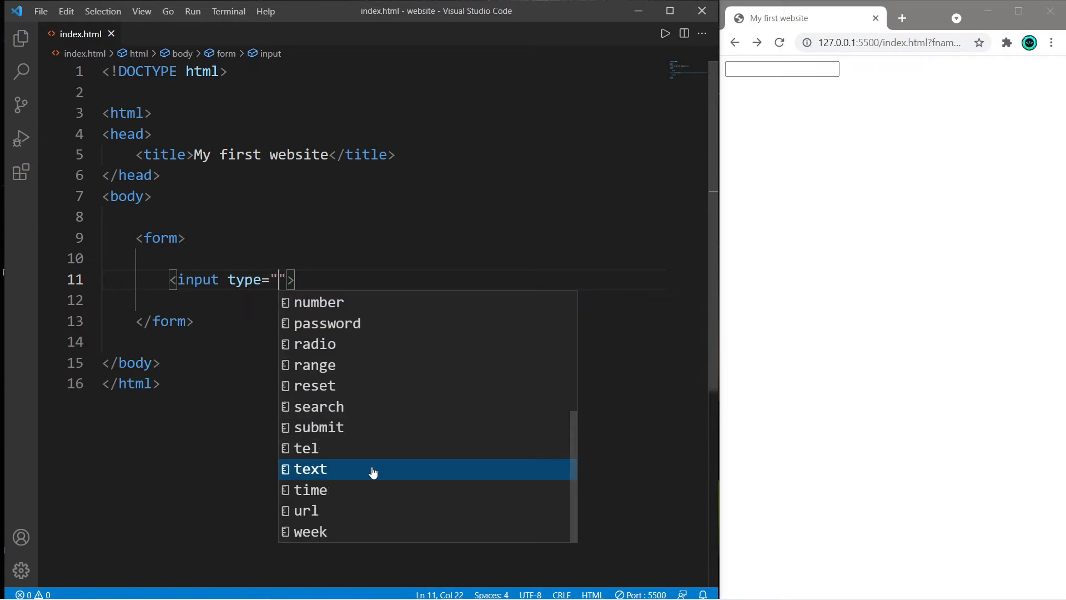
{"action": "left_click", "coordinate": [311, 469]}
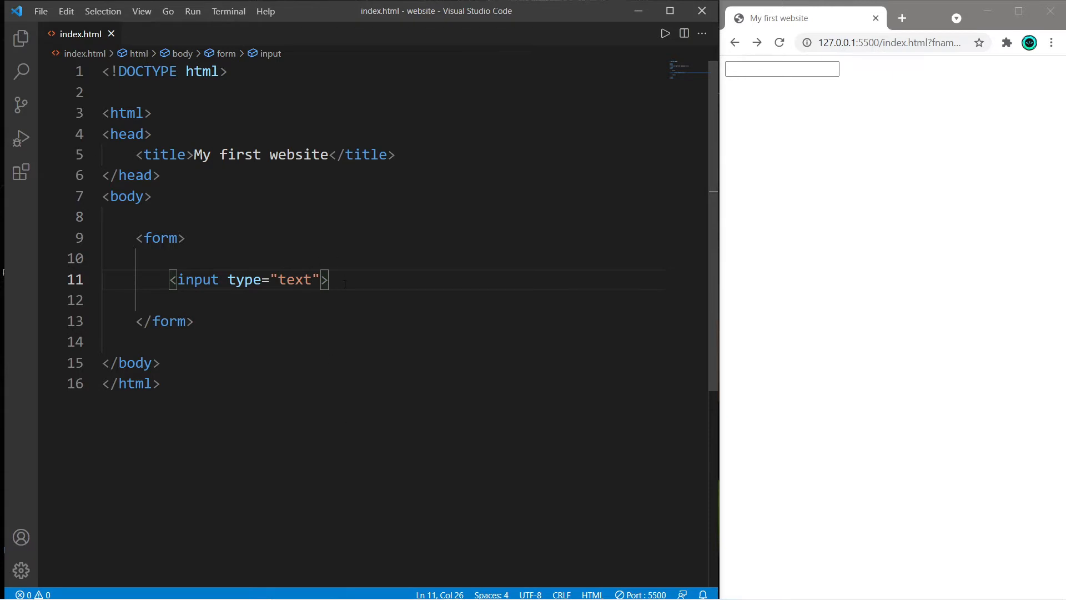
{"action": "type", "text": "Br"}
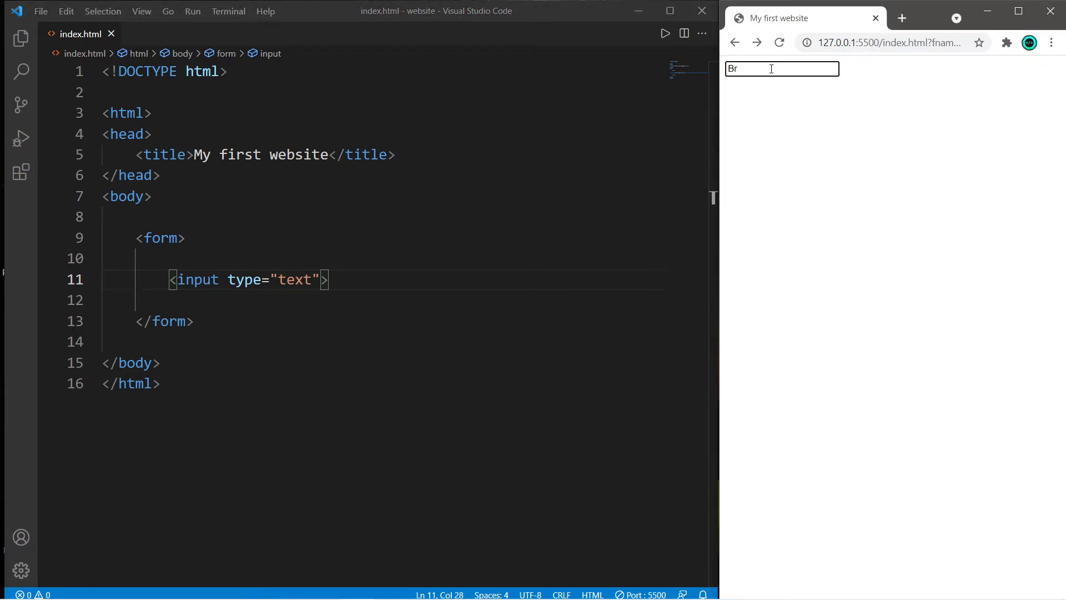
{"action": "key", "text": "ctrl+a"}
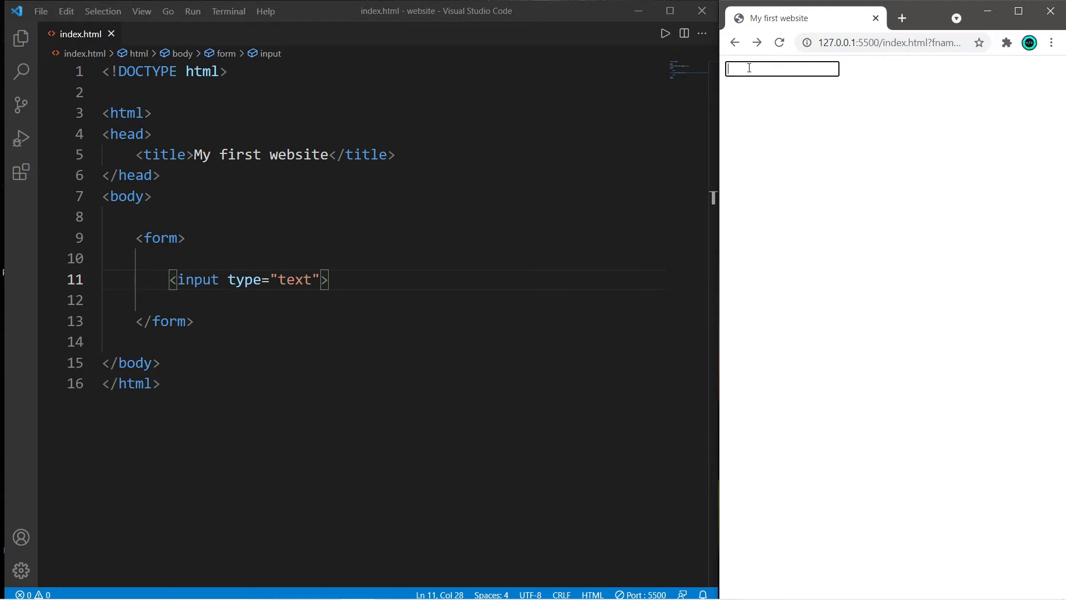
{"action": "key", "text": "enter"}
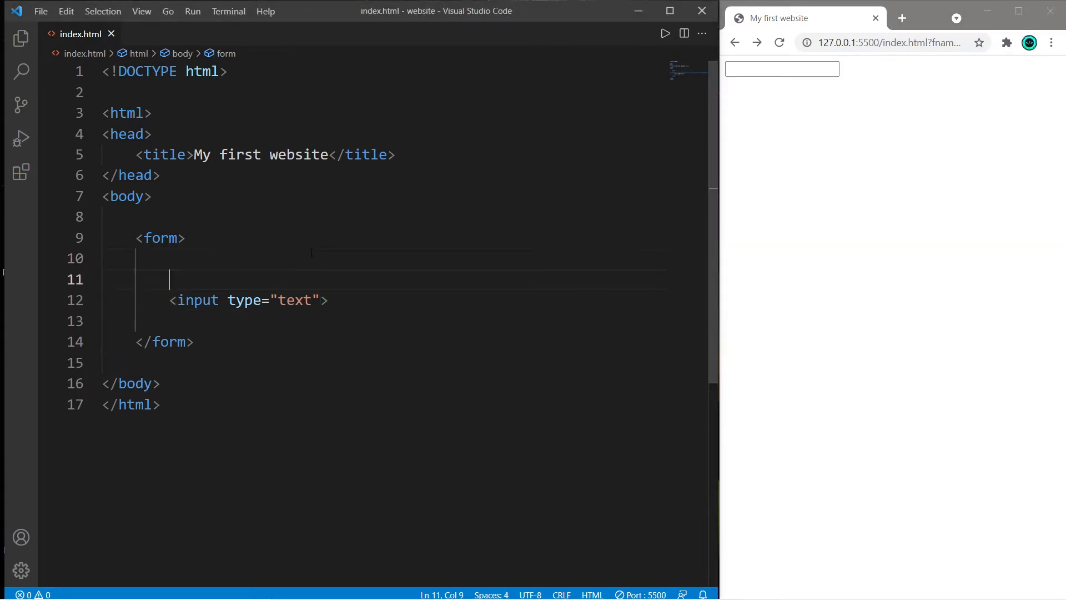
Step: Add a 'first name:' label with for="fname" and give the text input id="fname"
{"action": "type", "text": "<label></label>"}
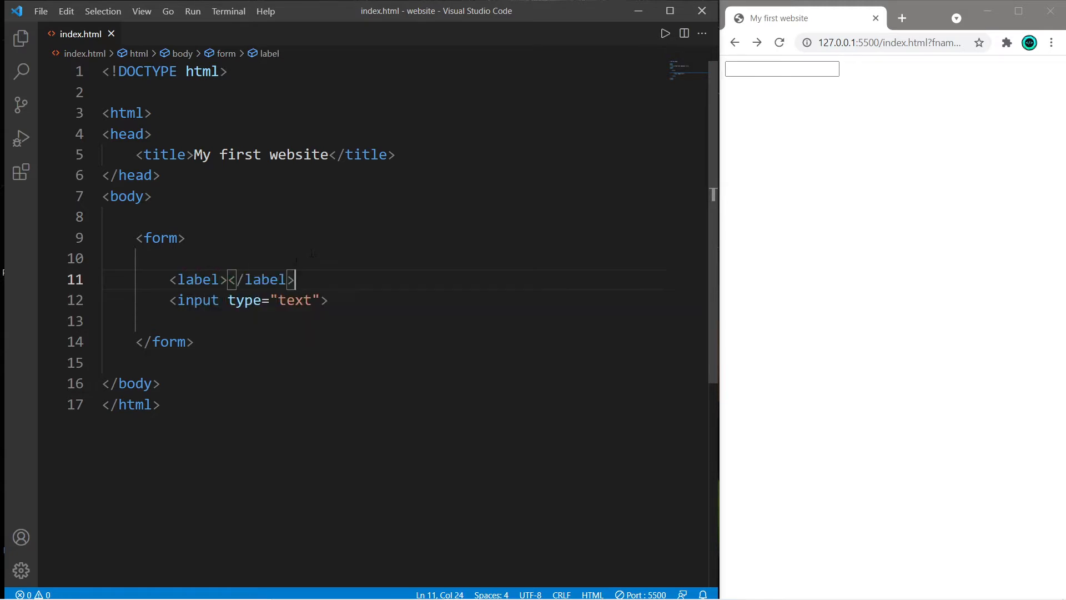
{"action": "type", "text": "first name"}
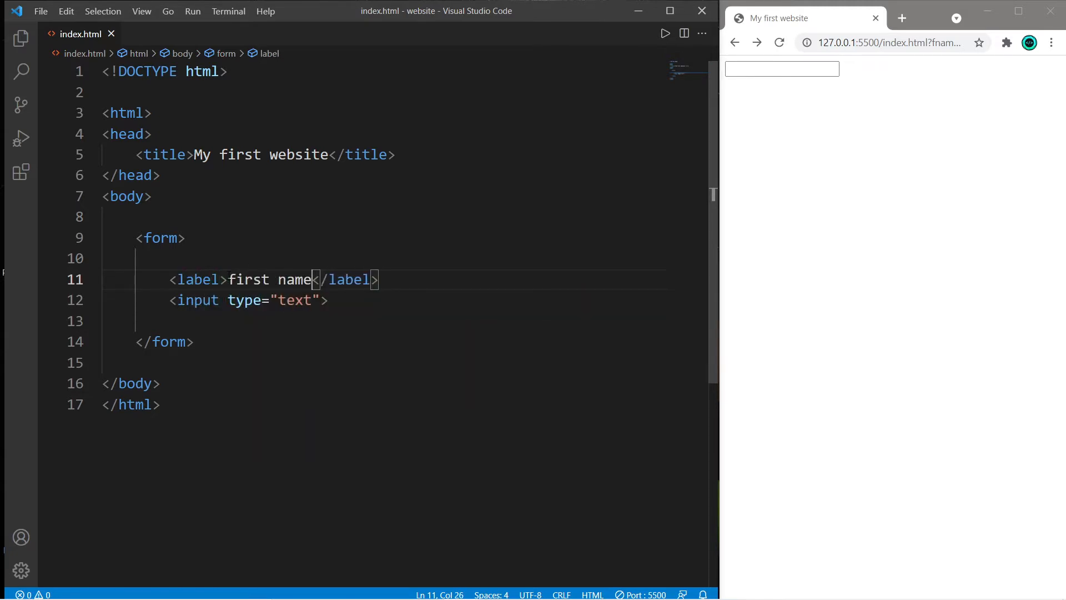
{"action": "type", "text": ":"}
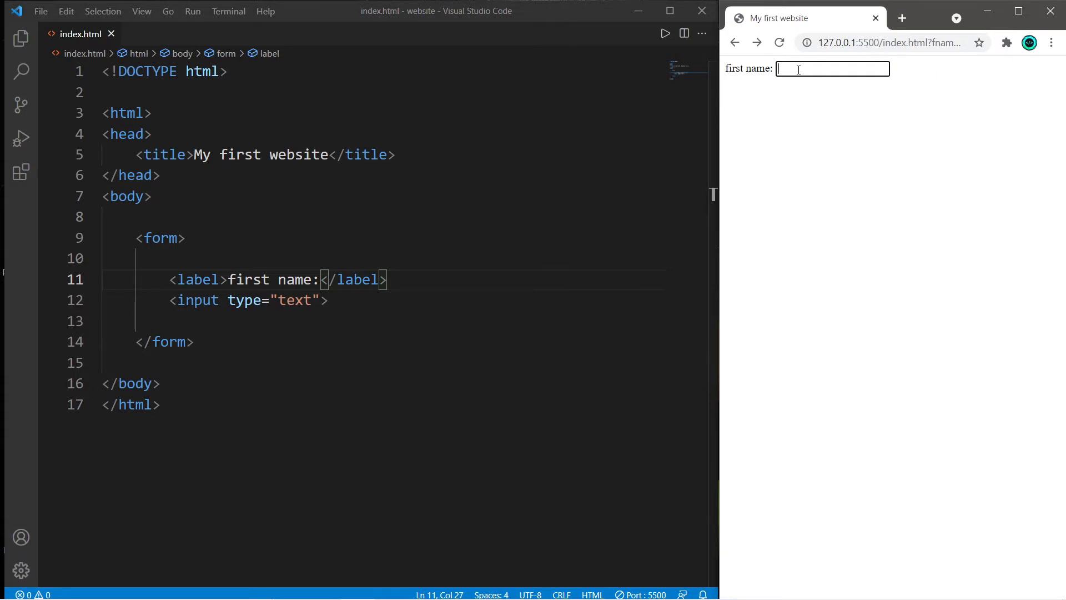
{"action": "type", "text": "Bro"}
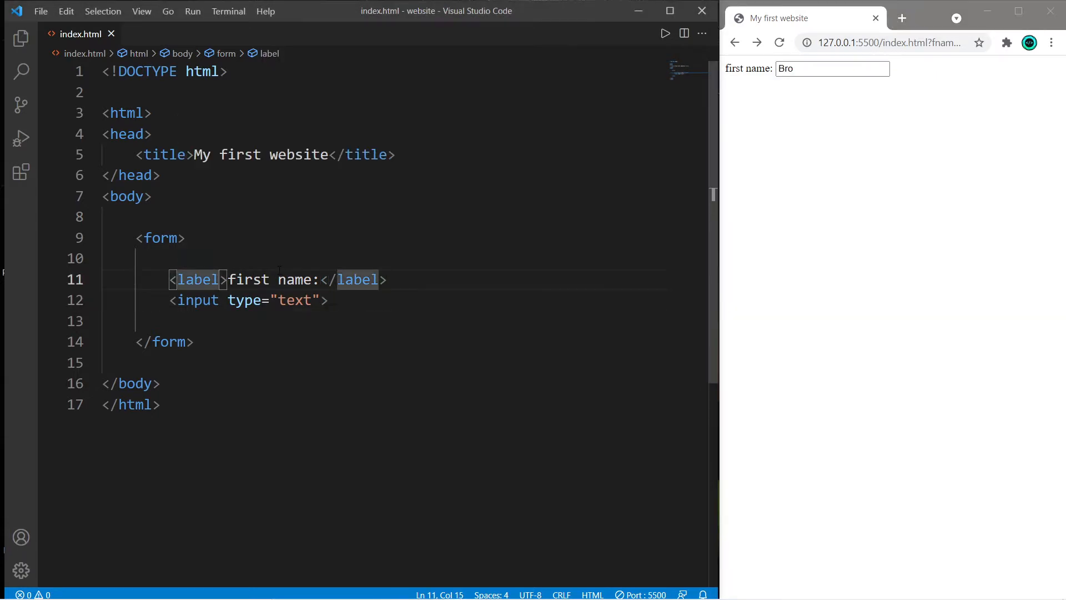
{"action": "type", "text": "for=\""}
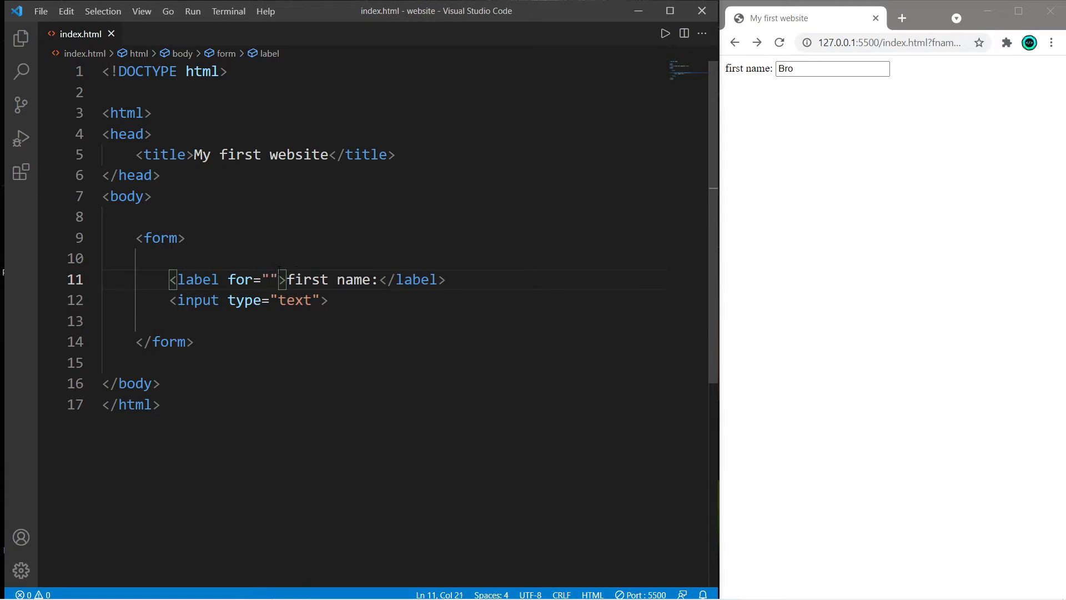
{"action": "type", "text": "fname"}
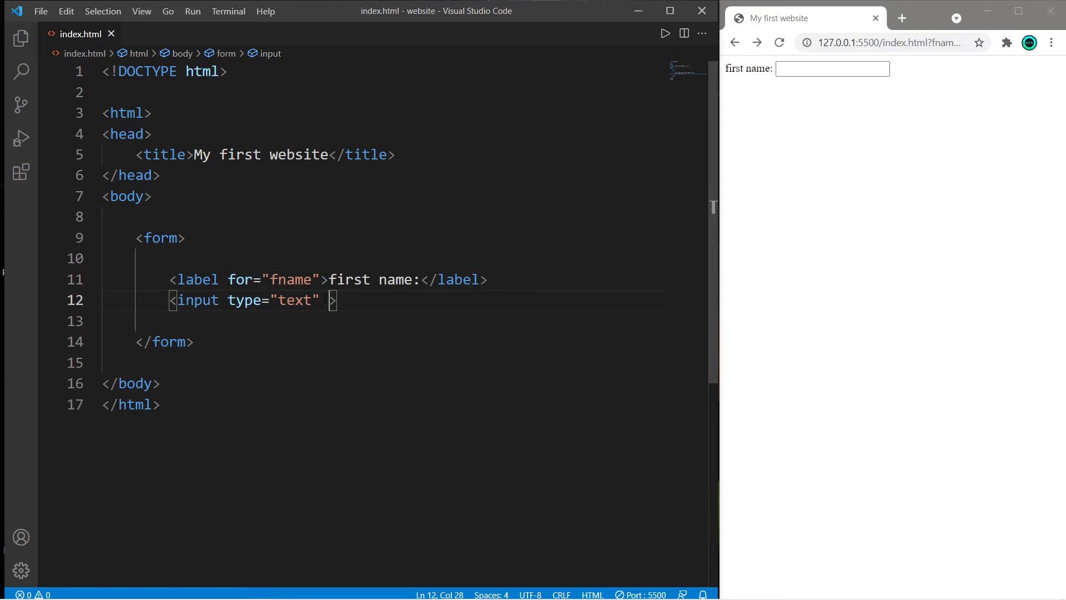
{"action": "type", "text": "for=\"fname\""}
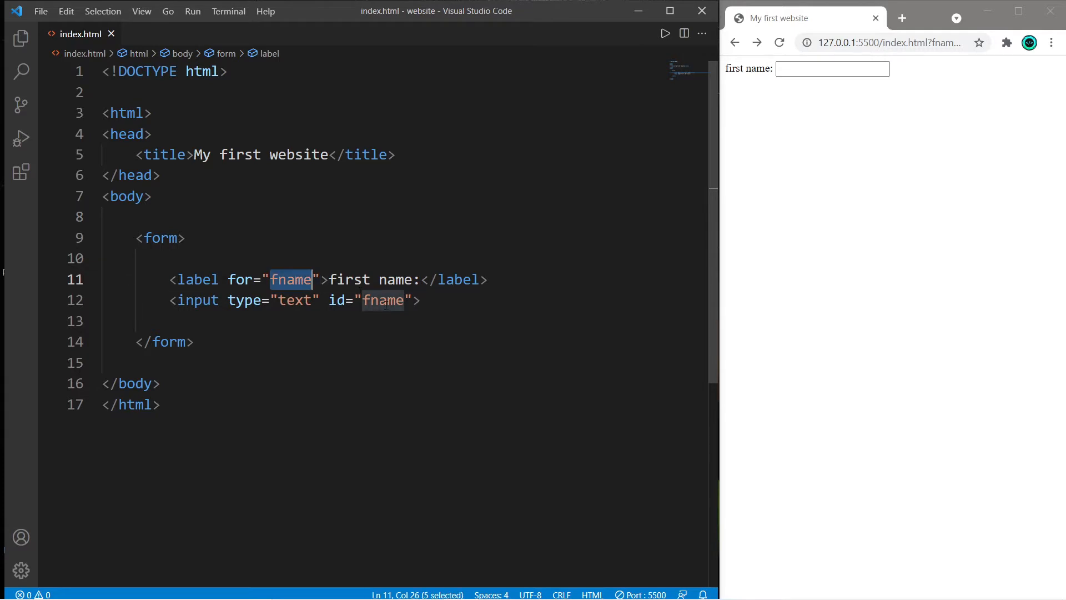
Step: Check in Chrome that clicking the first name label focuses the text box
{"action": "left_click", "coordinate": [372, 300]}
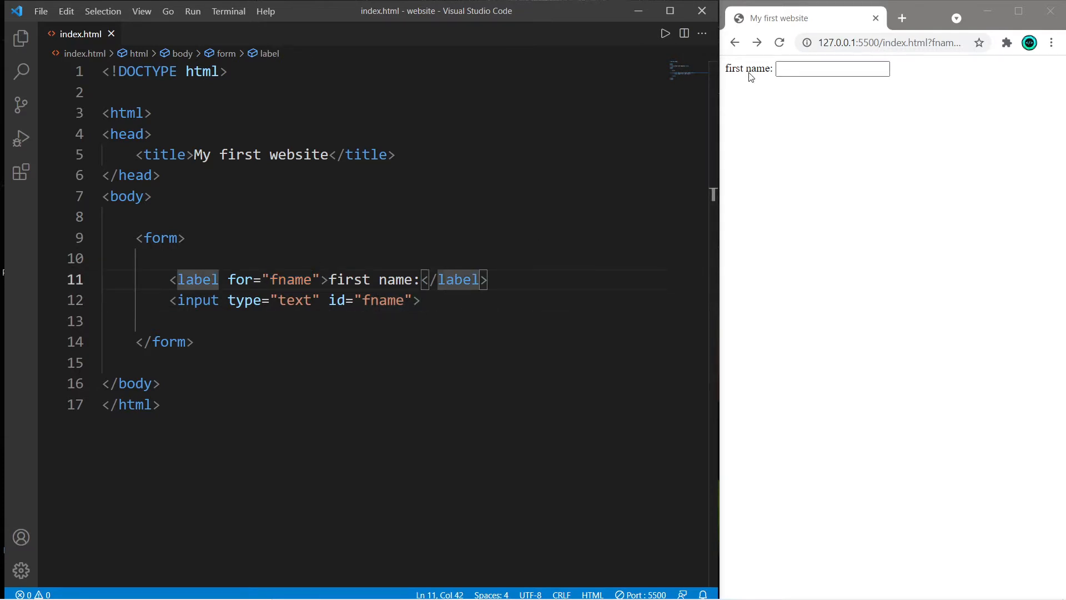
{"action": "left_click", "coordinate": [832, 69]}
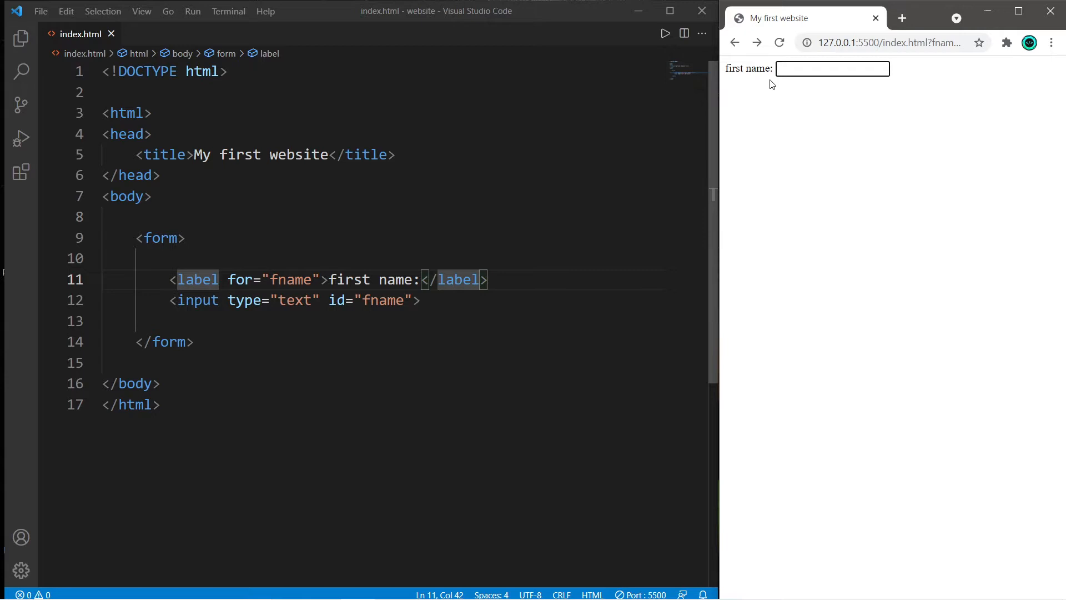
{"action": "mouse_move", "coordinate": [761, 75]}
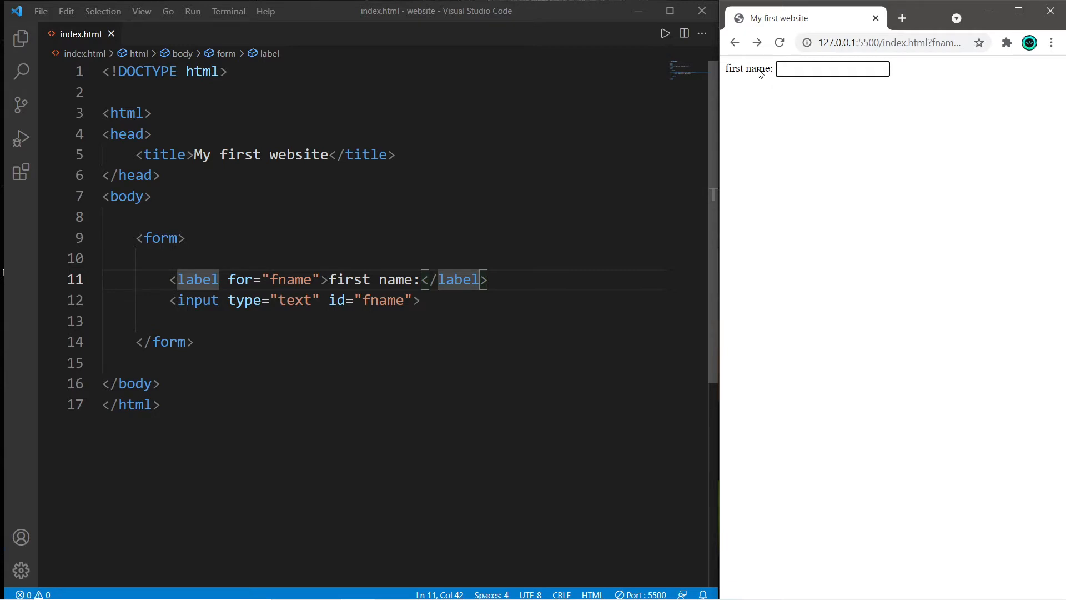
Step: Give the first name input name="fname" and placeholder="Spongebob", then try typing Bro in the preview
{"action": "type", "text": "name=\""}
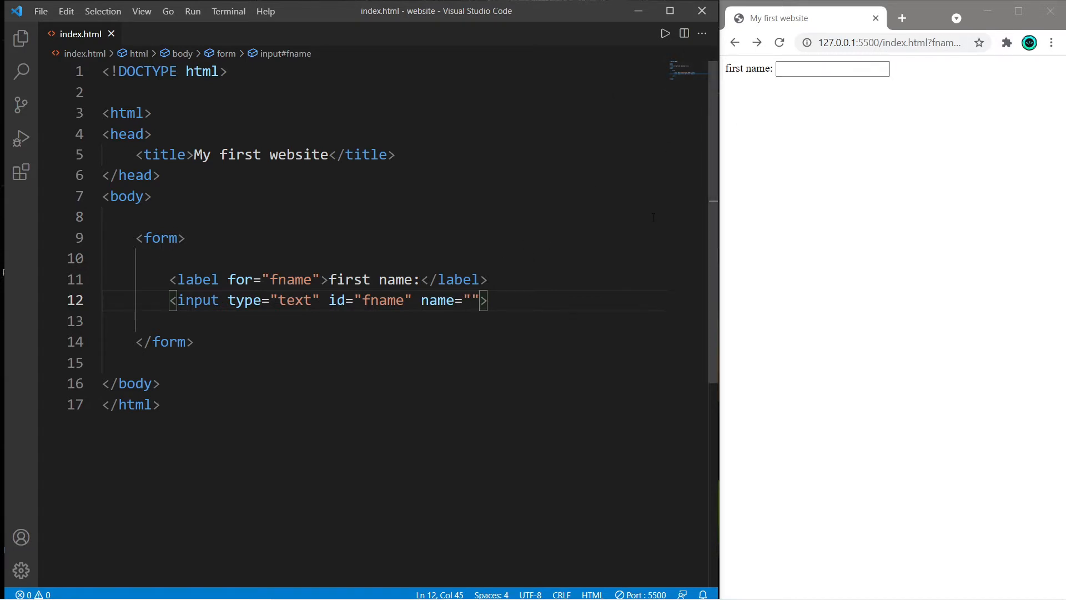
{"action": "type", "text": "fname"}
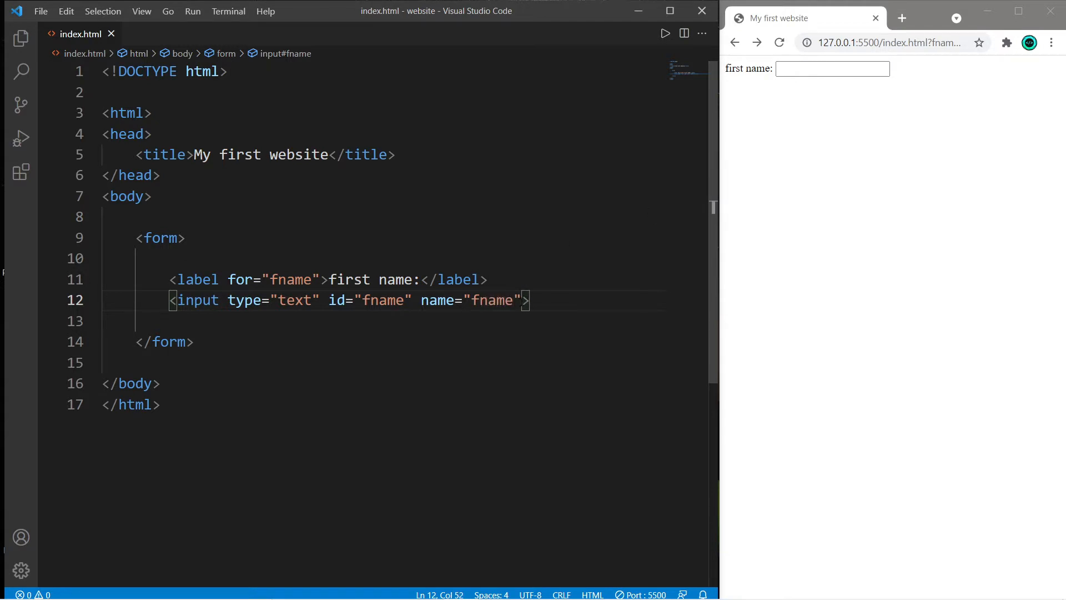
{"action": "type", "text": "placeholder=\""}
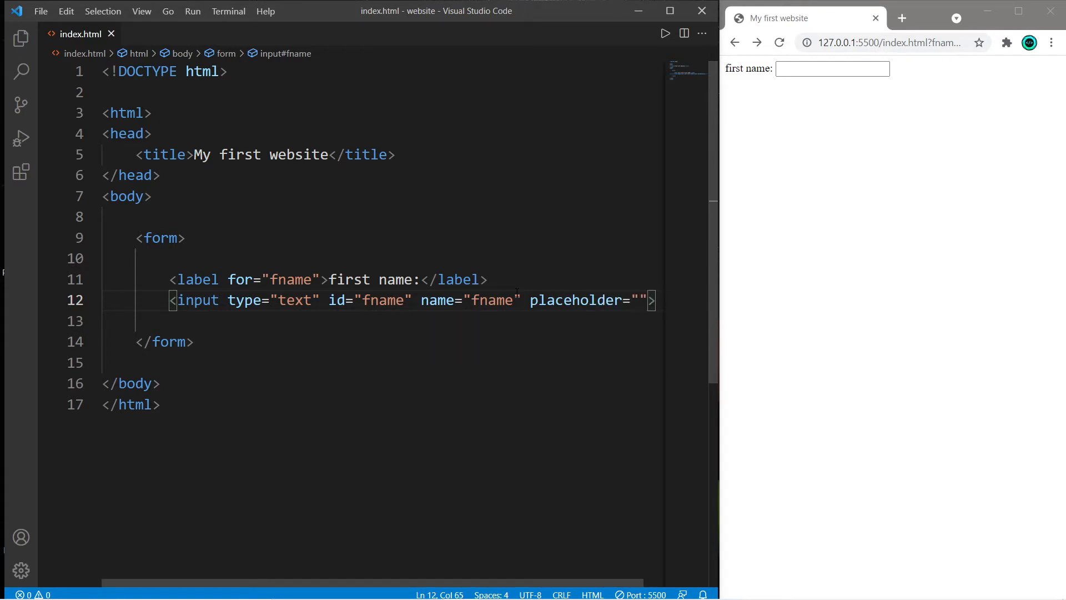
{"action": "type", "text": "Spongebopb"}
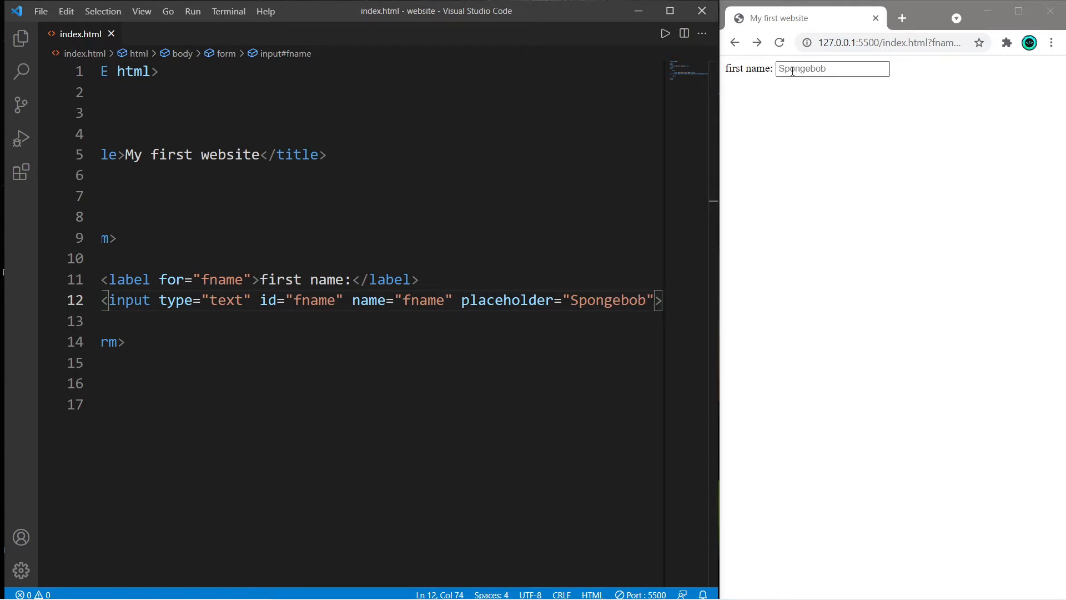
{"action": "type", "text": "Bro"}
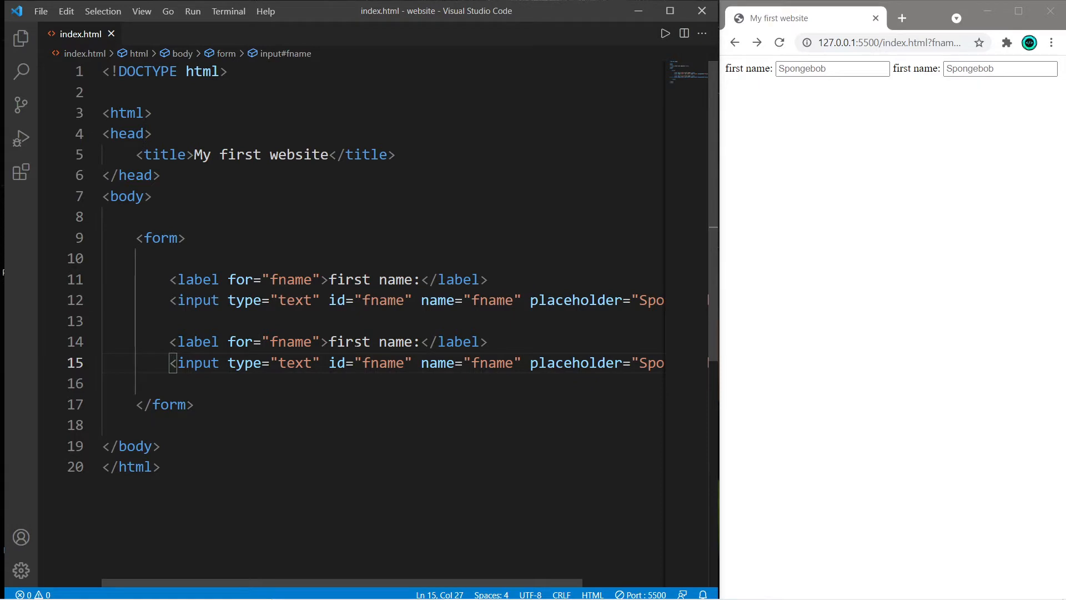
Step: Rename the copy to a last name field, wrap pairs in divs with <br> breaks, and start a new input div
{"action": "type", "text": "las"}
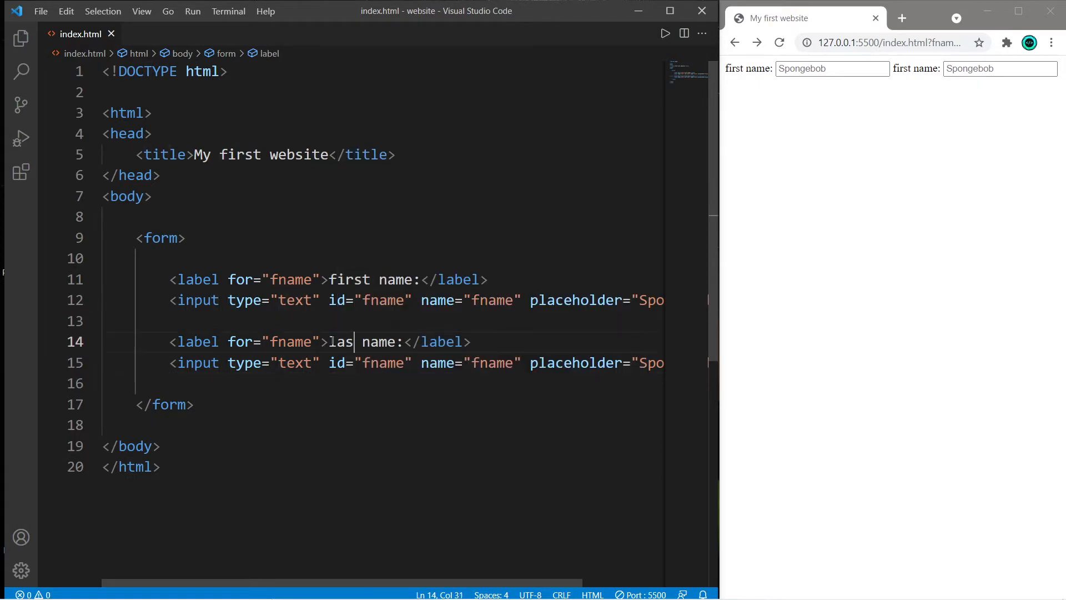
{"action": "type", "text": "t"}
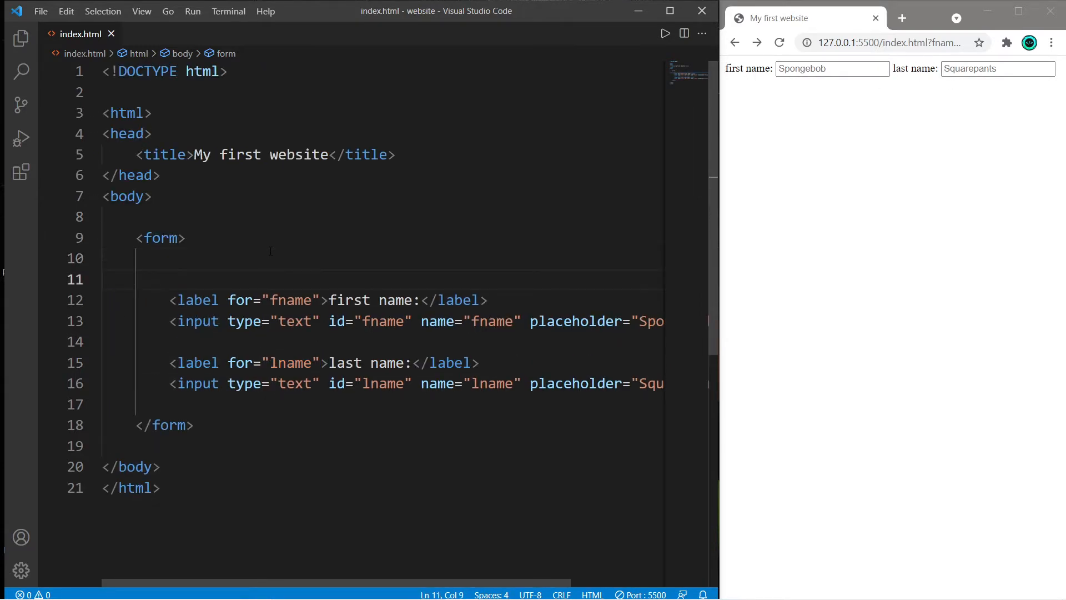
{"action": "type", "text": "<div>"}
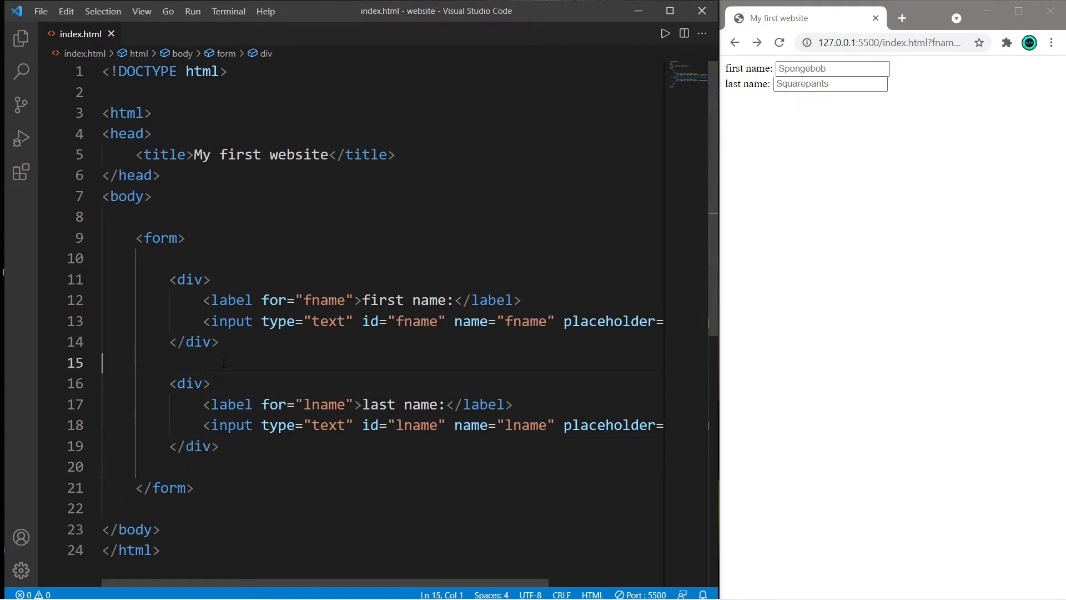
{"action": "type", "text": "<br>"}
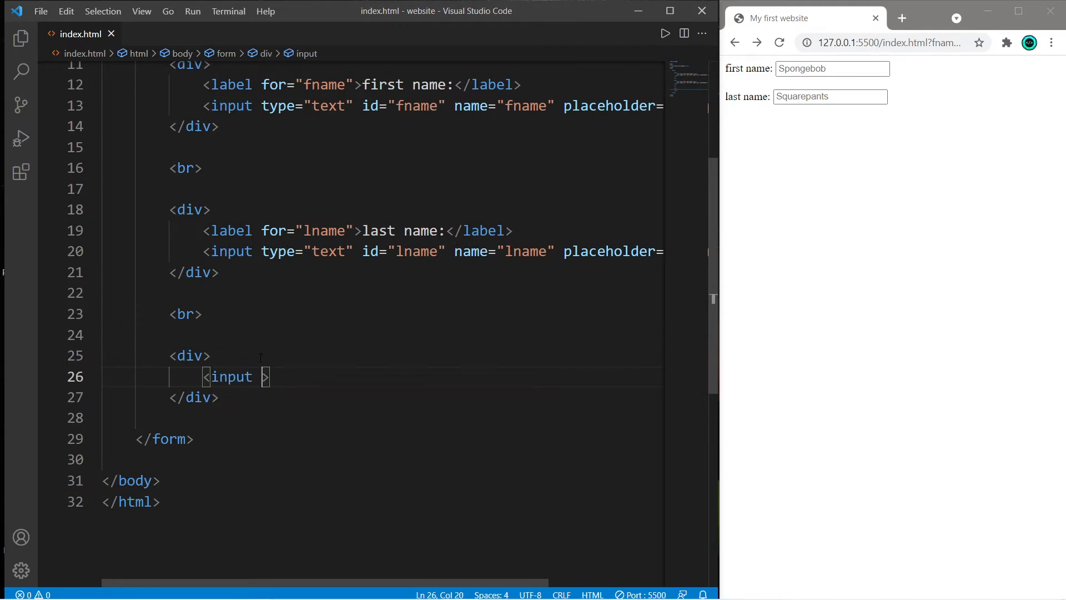
Step: Make the new input type="reset", test it clears Spongebob, and add a submit button in its own div
{"action": "type", "text": "type=\"r"}
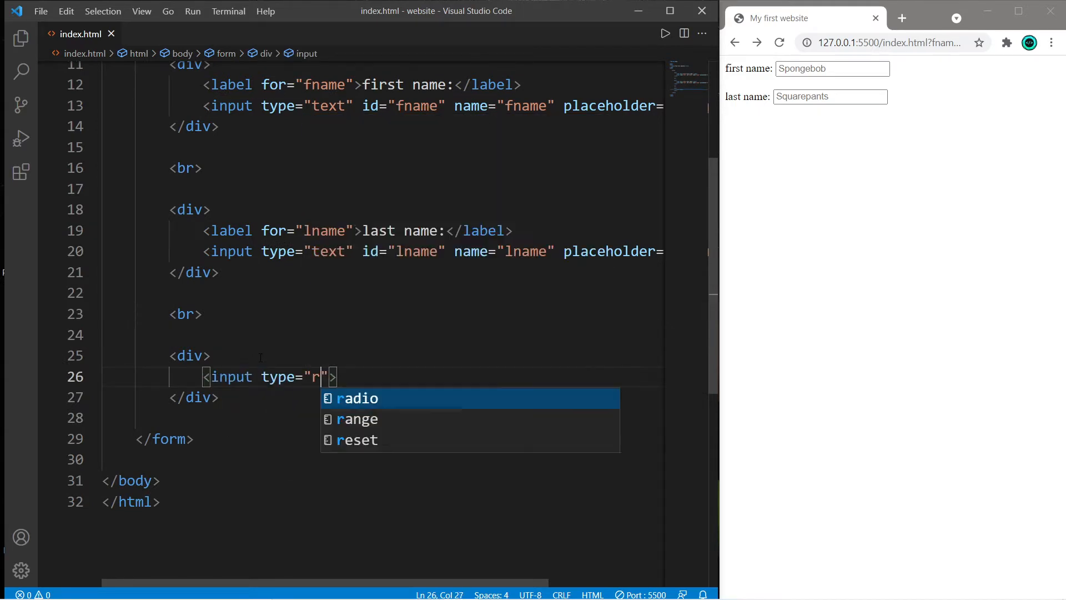
{"action": "left_click", "coordinate": [356, 440]}
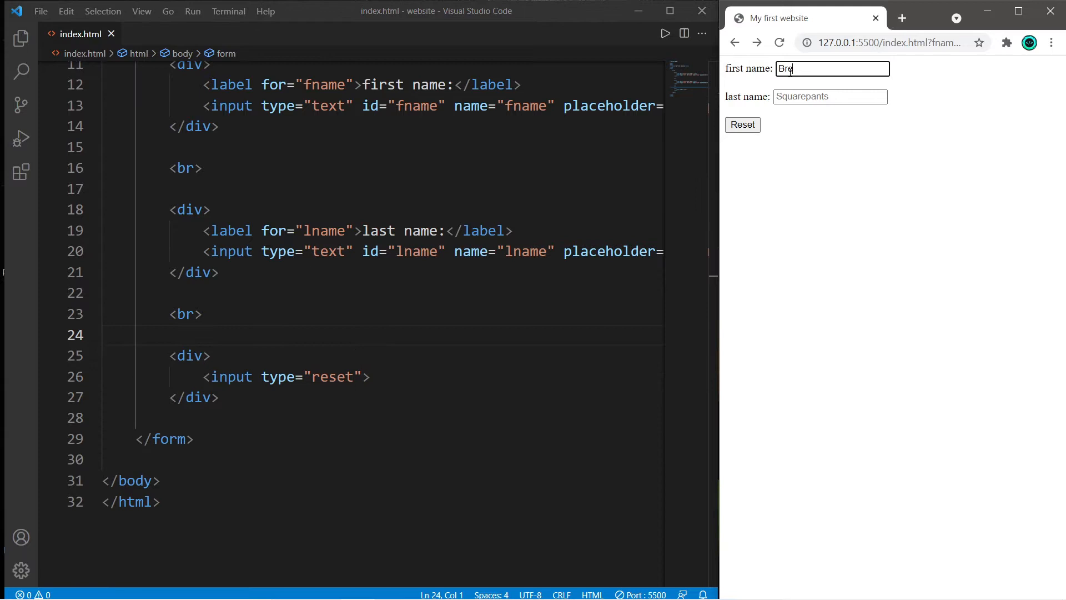
{"action": "type", "text": "Spongebob"}
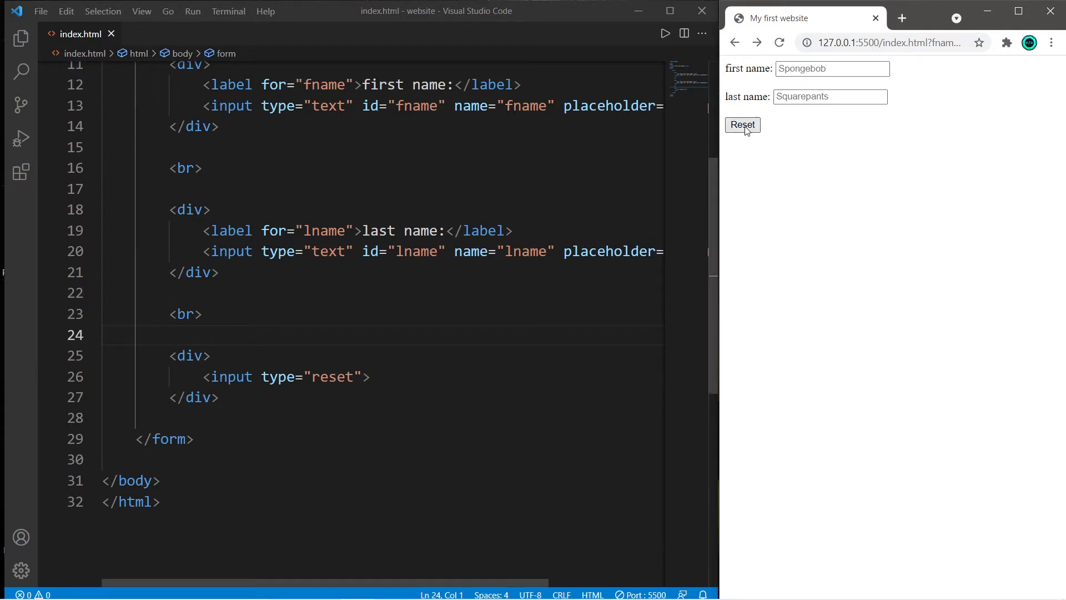
{"action": "mouse_move", "coordinate": [820, 39]}
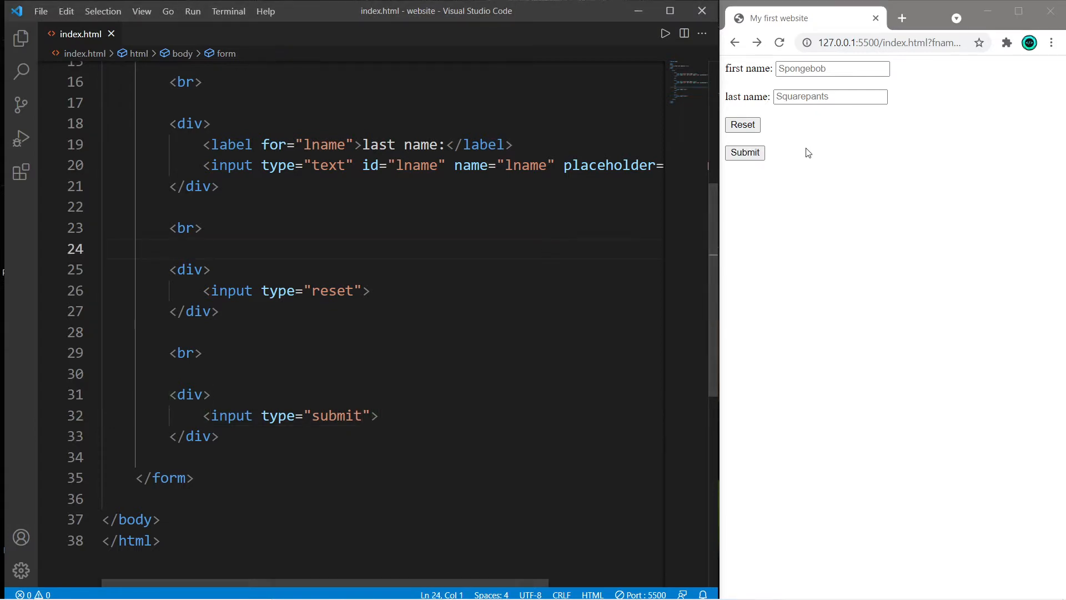
{"action": "left_click", "coordinate": [832, 68]}
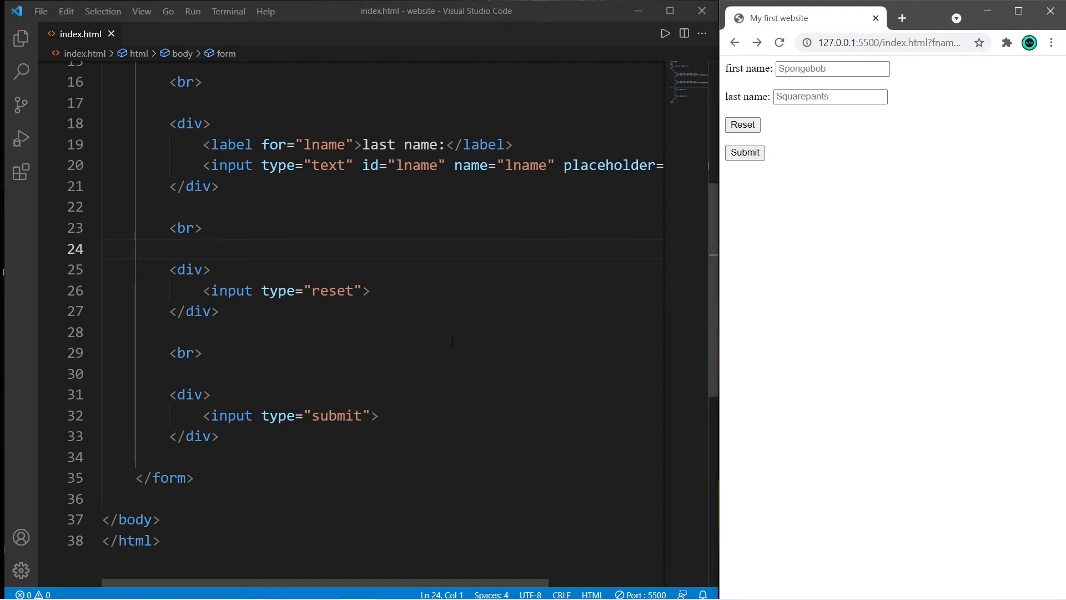
{"action": "scroll", "scroll_direction": "up", "scroll_amount": 3}
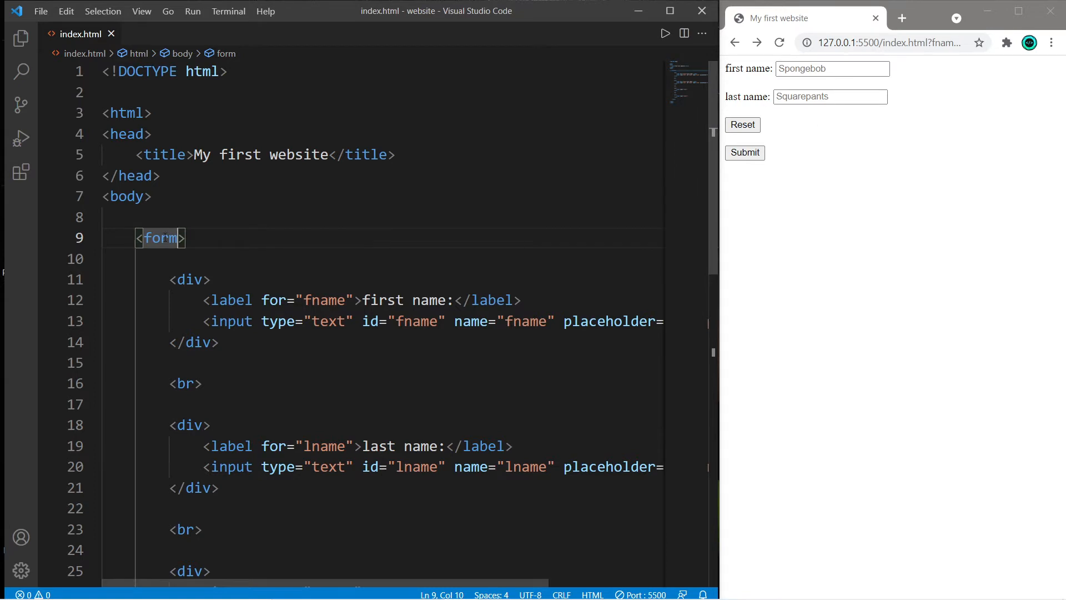
{"action": "mouse_move", "coordinate": [161, 237]}
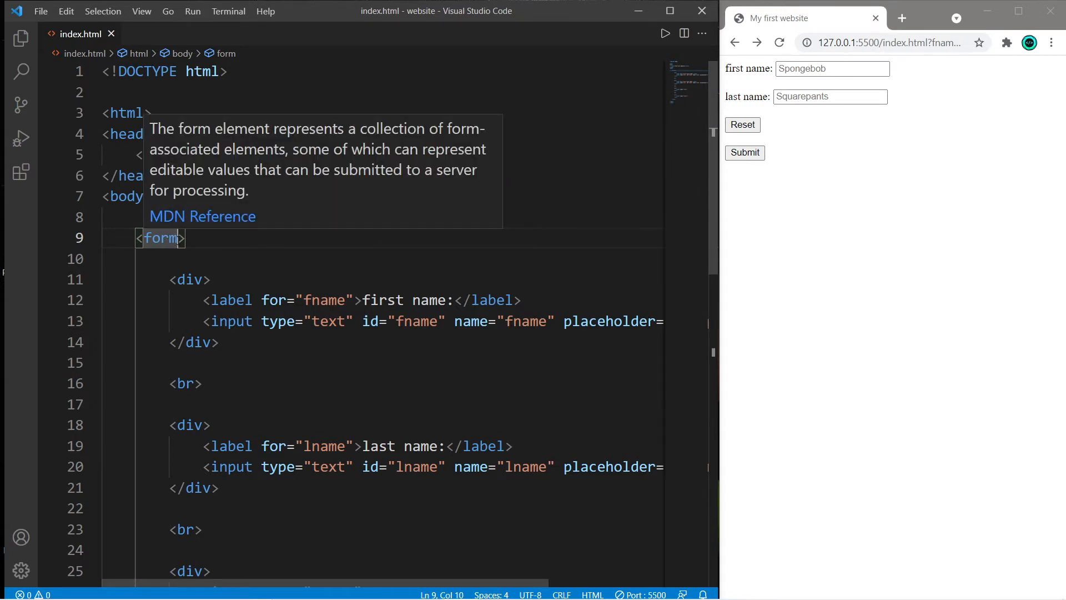
Step: Give the <form> tag action="action_page.php" and method="GET"
{"action": "type", "text": "action=\""}
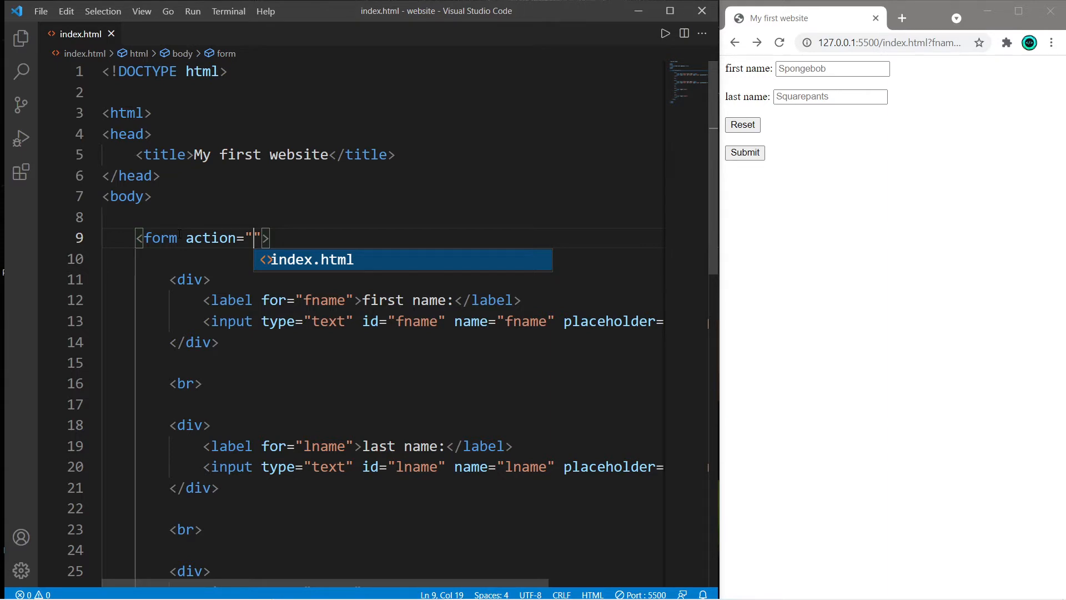
{"action": "mouse_move", "coordinate": [482, 246]}
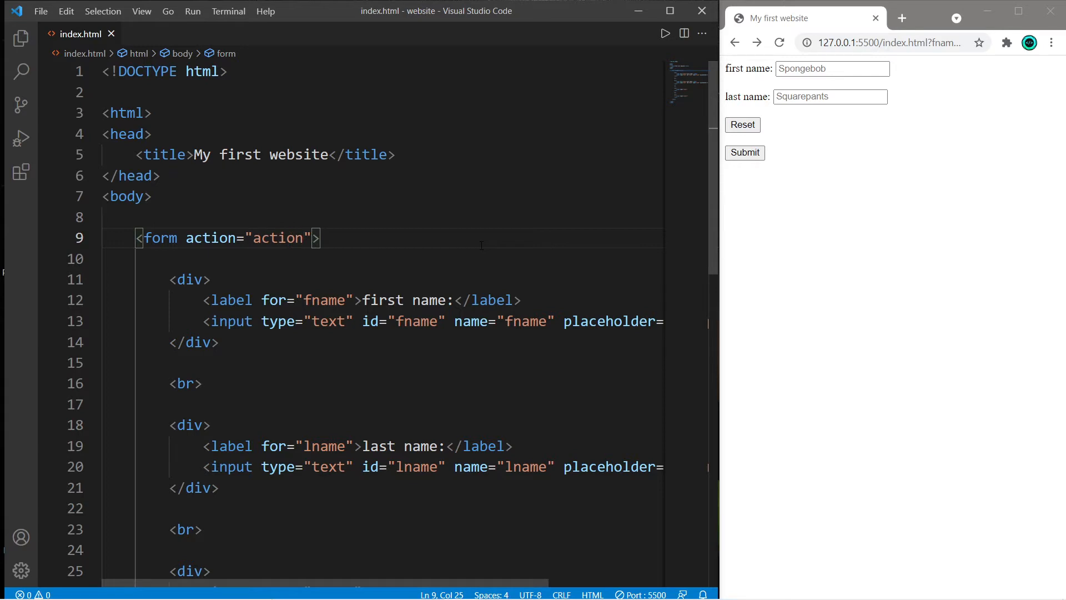
{"action": "type", "text": "_page.php"}
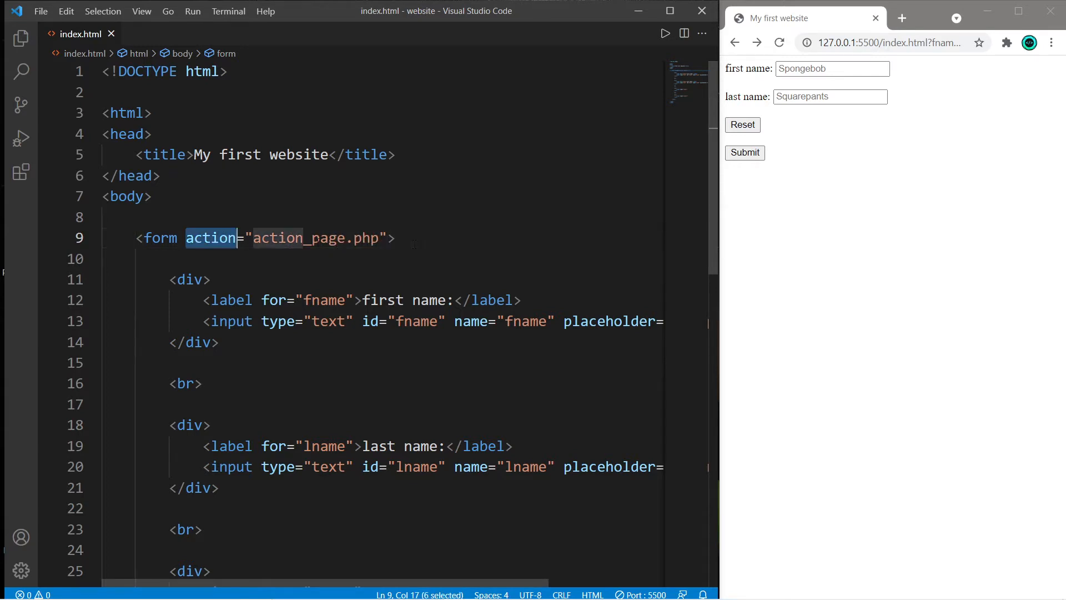
{"action": "type", "text": "method=\""}
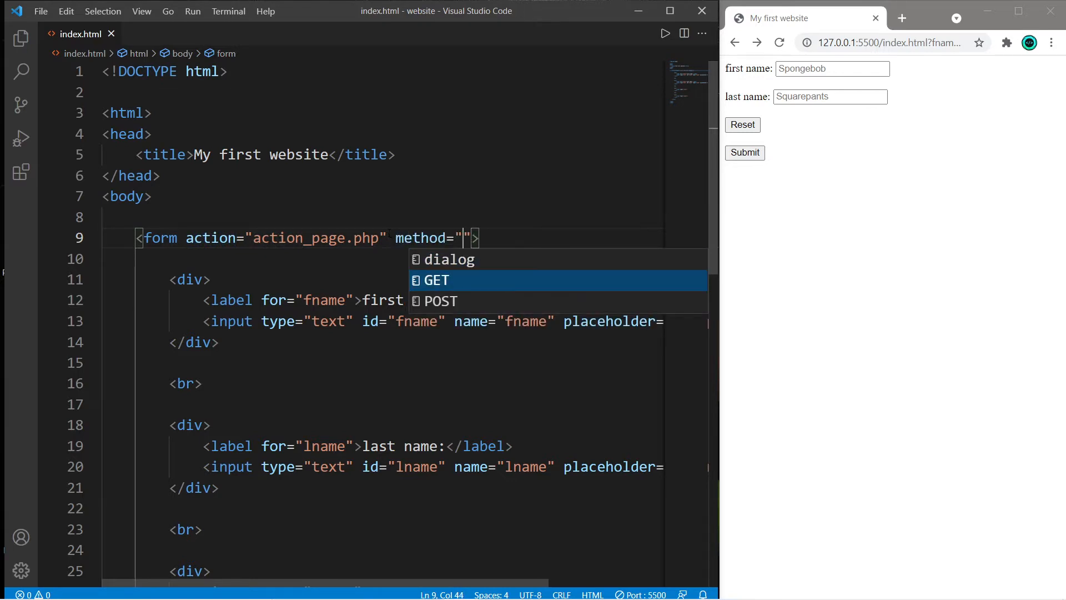
{"action": "type", "text": "P"}
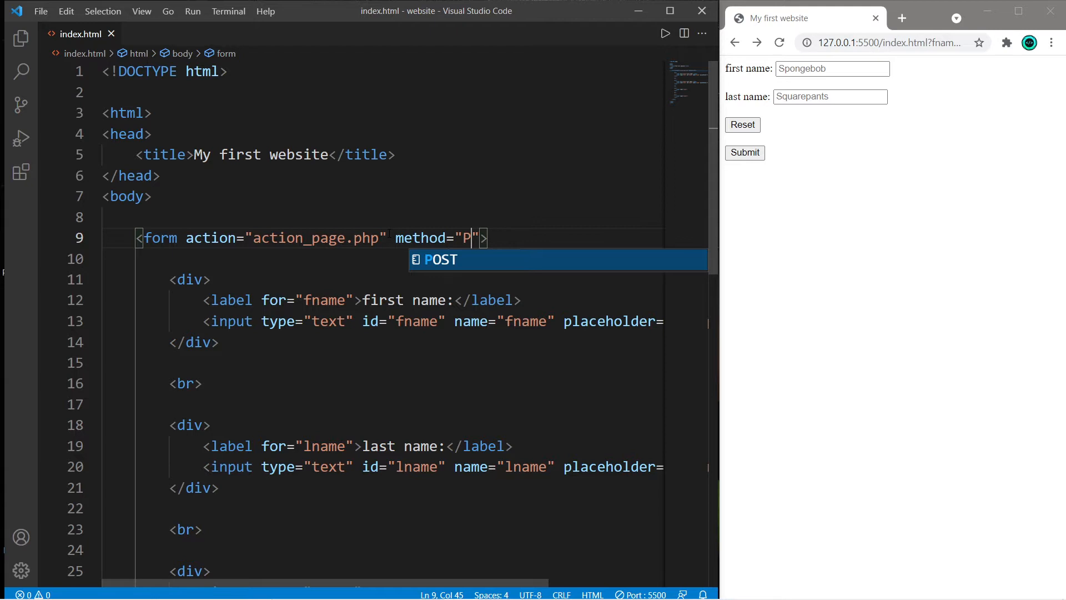
{"action": "type", "text": "GET"}
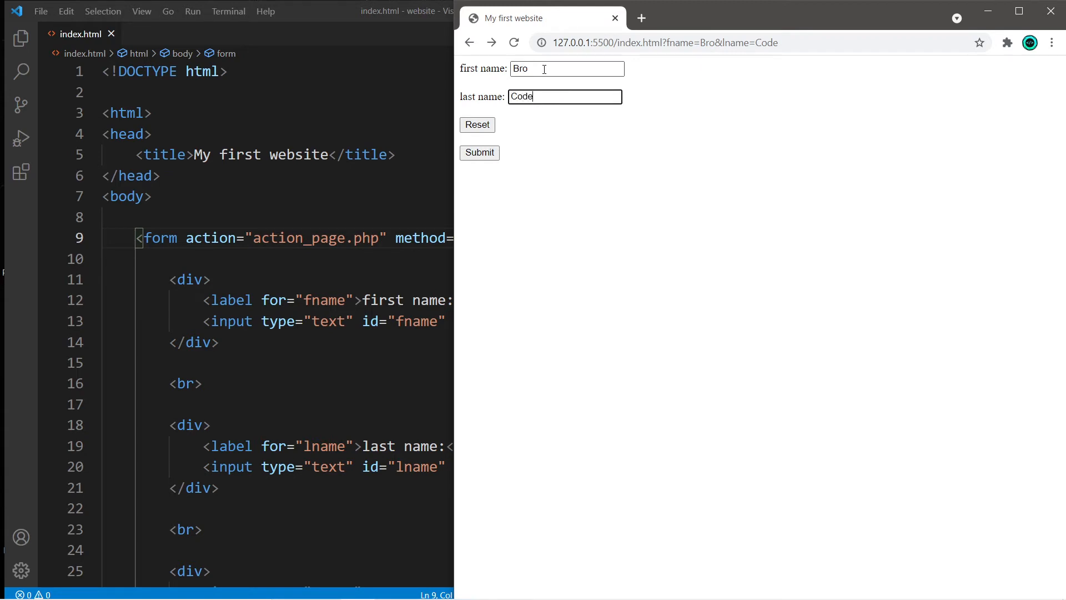
Step: Submit the form as Bro Code in Chrome and inspect the names in the /action_page.php query string
{"action": "left_click", "coordinate": [479, 152]}
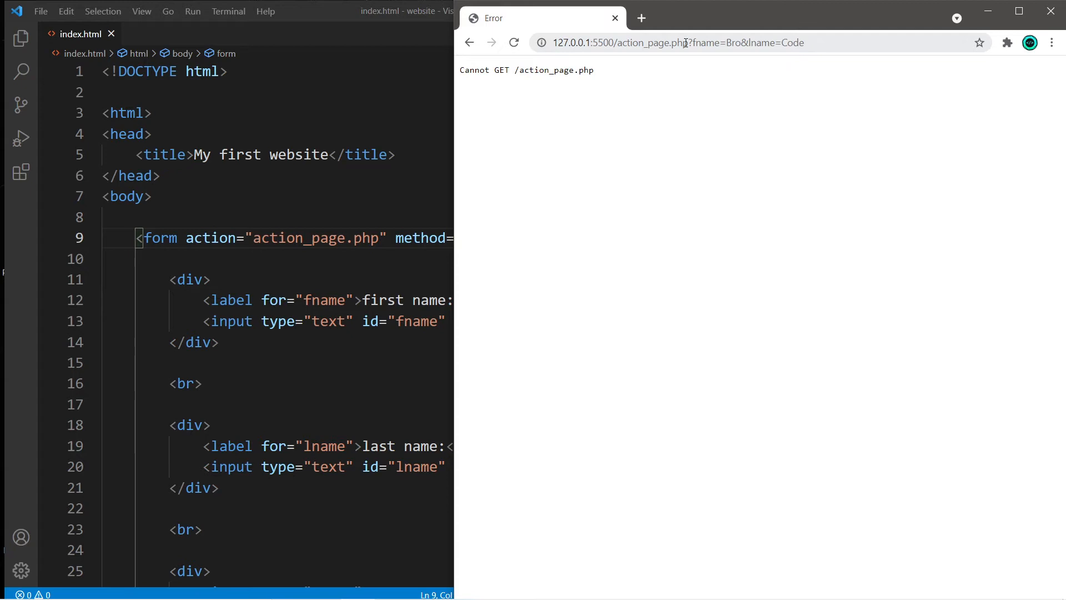
{"action": "left_click", "coordinate": [689, 43]}
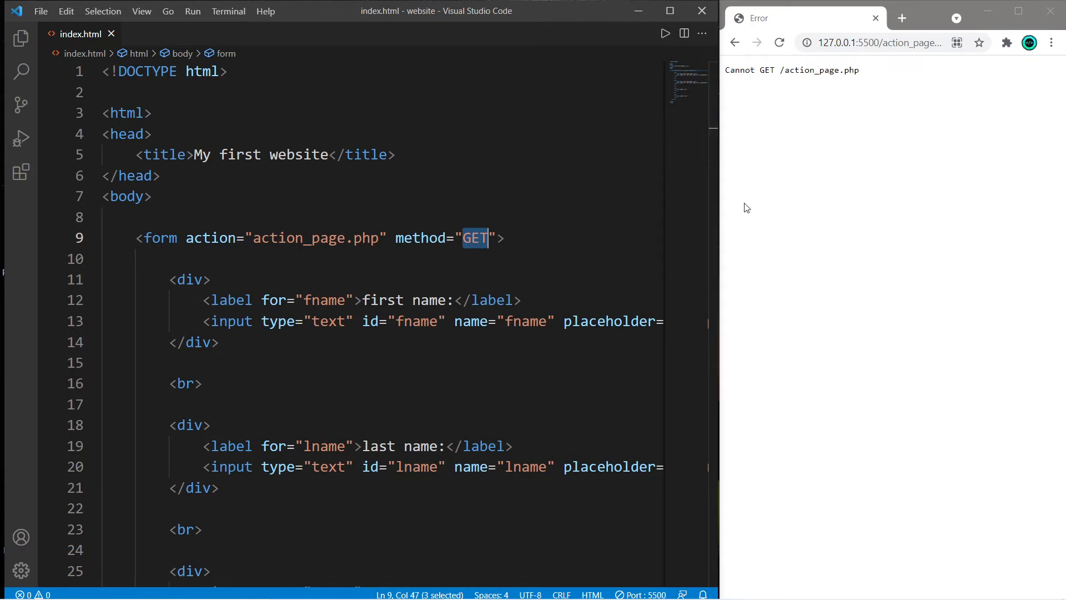
Step: Change the form method to POST, mark both name inputs required, and try submitting empty fields
{"action": "type", "text": "POS"}
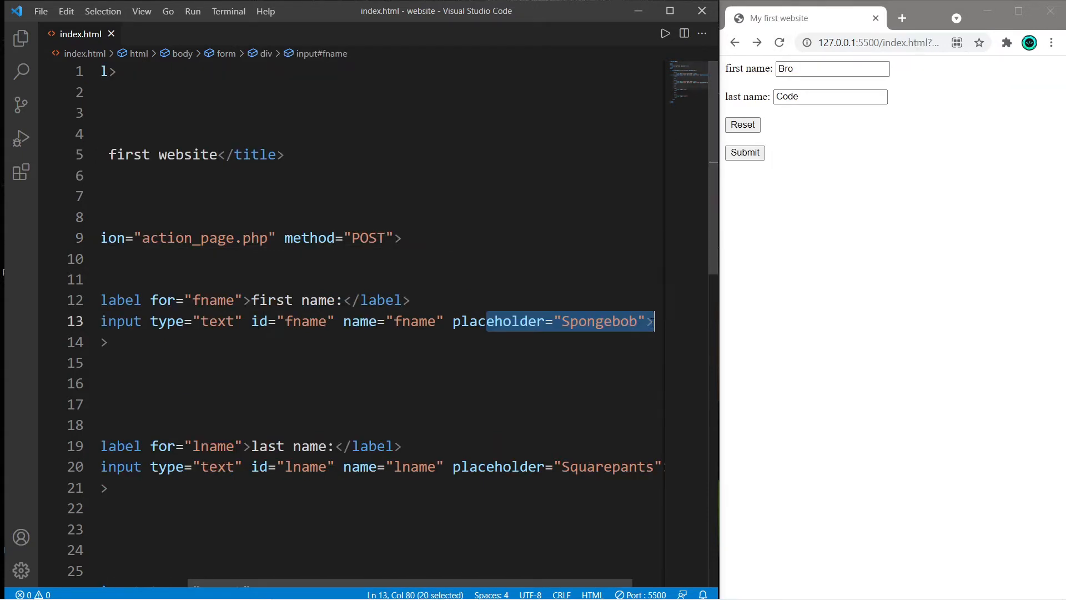
{"action": "type", "text": "required"}
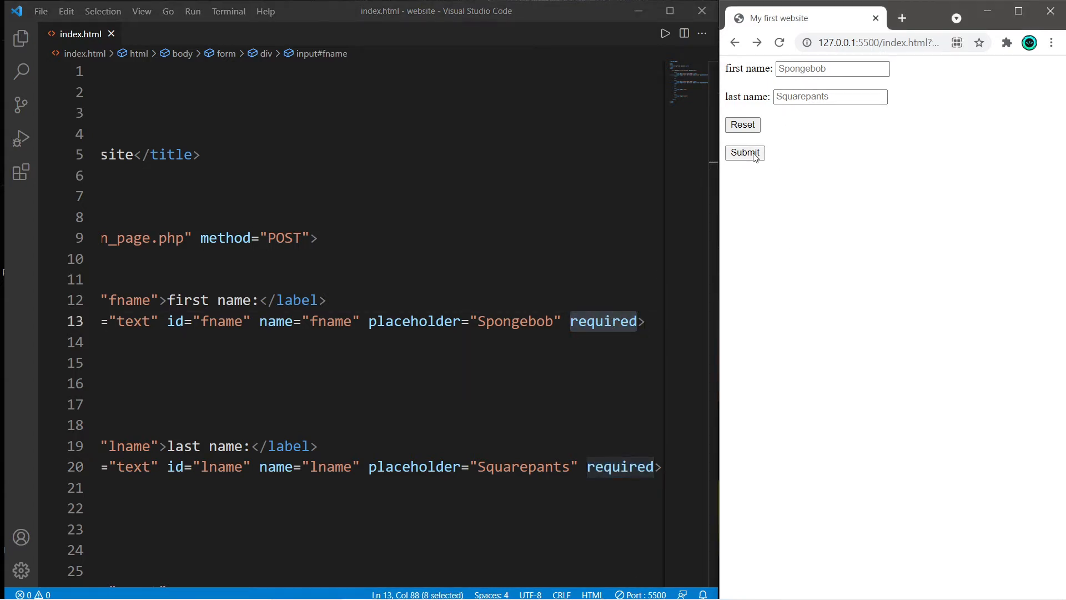
{"action": "left_click", "coordinate": [744, 152]}
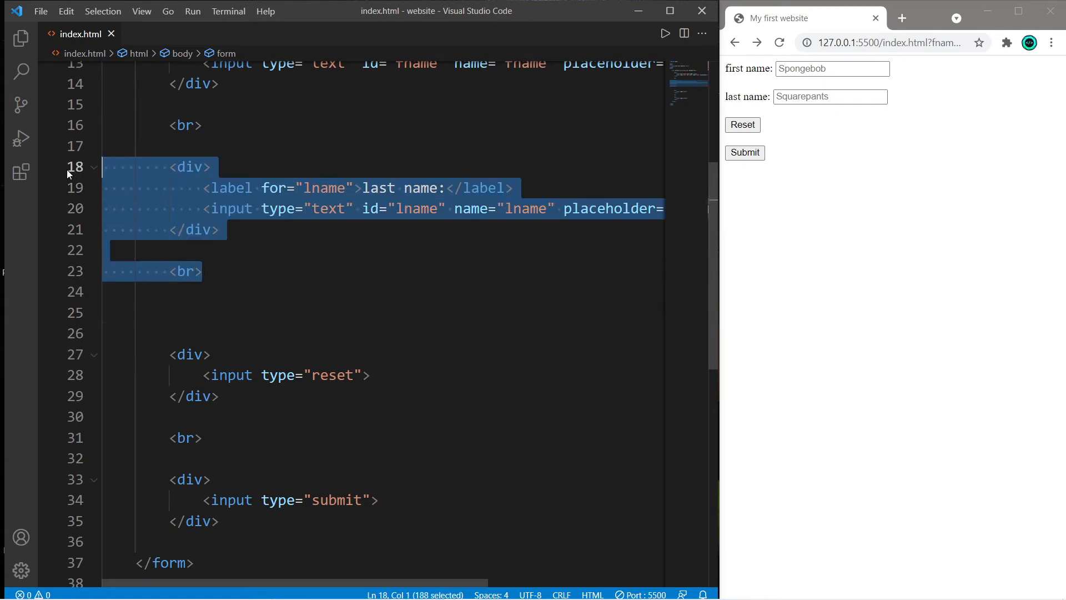
Step: Paste a copied field block as a password input with id pass, maxlength="12" and required
{"action": "left_click", "coordinate": [169, 312]}
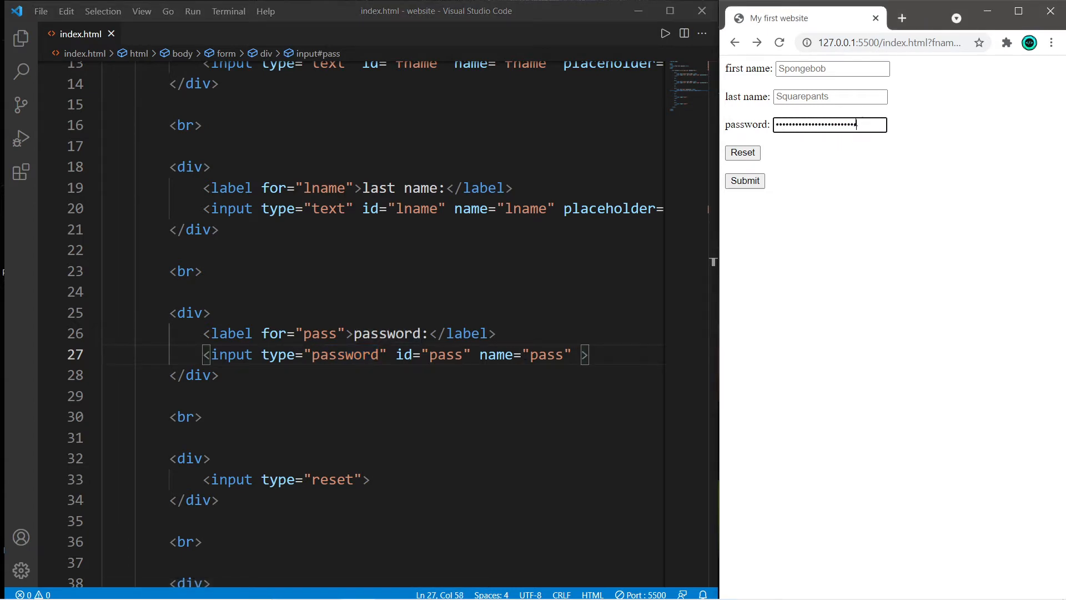
{"action": "type", "text": "maxlength=\"12"}
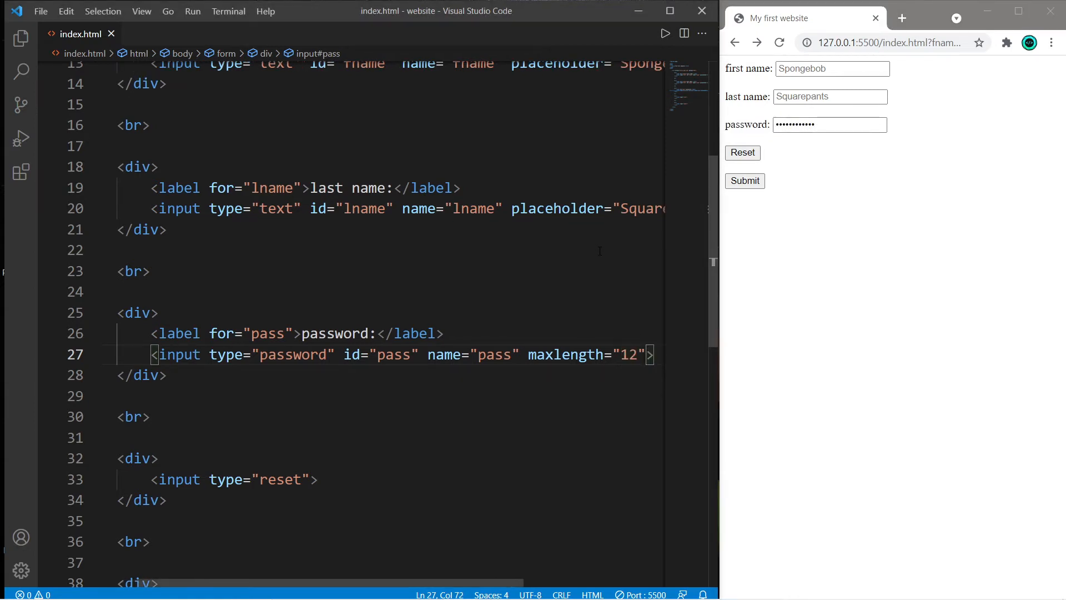
{"action": "type", "text": "required"}
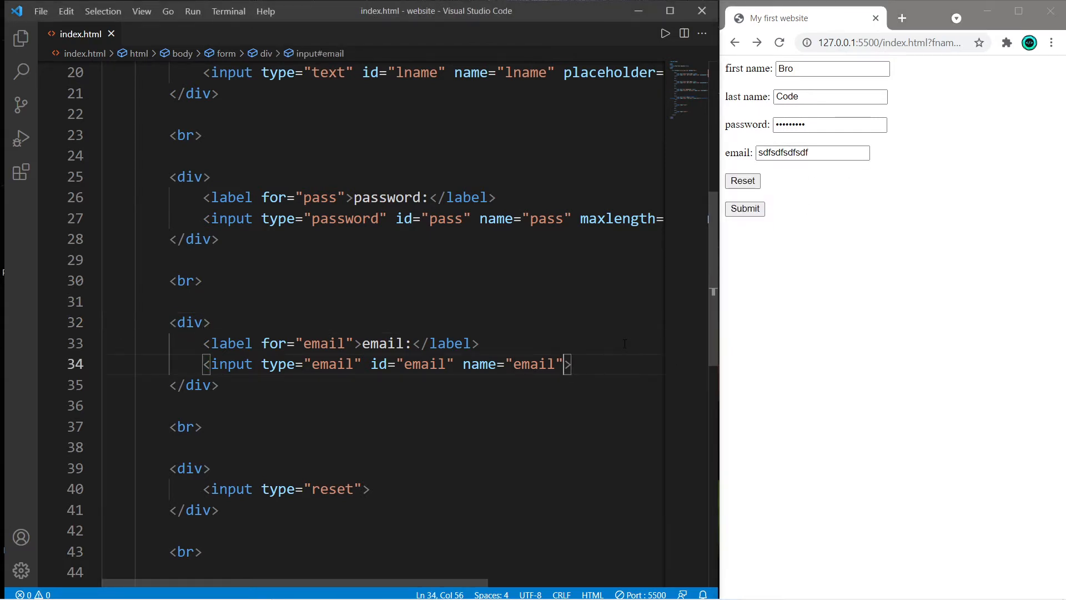
Step: Add an email field with a placeholder and a phone field of type="tel" with a sample-number placeholder
{"action": "type", "text": "placeholder"}
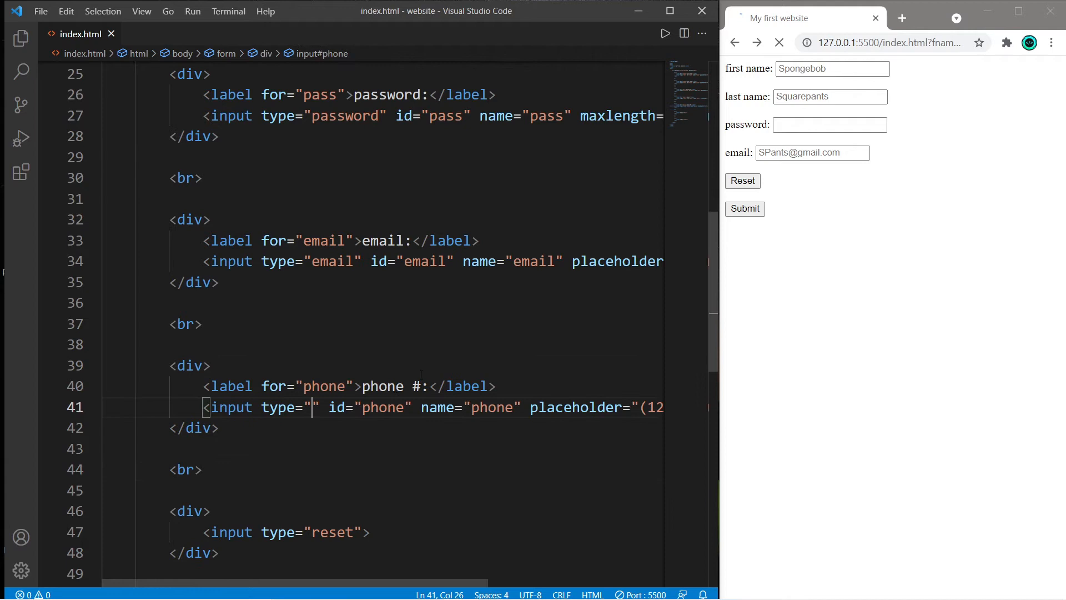
{"action": "type", "text": "tel"}
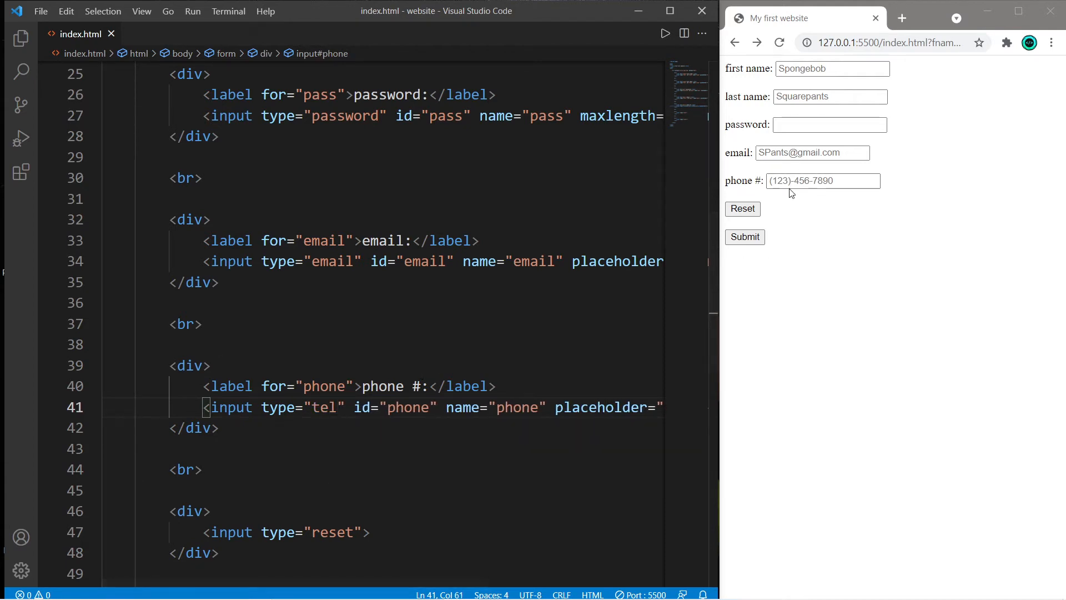
{"action": "scroll", "scroll_direction": "down", "scroll_amount": 3}
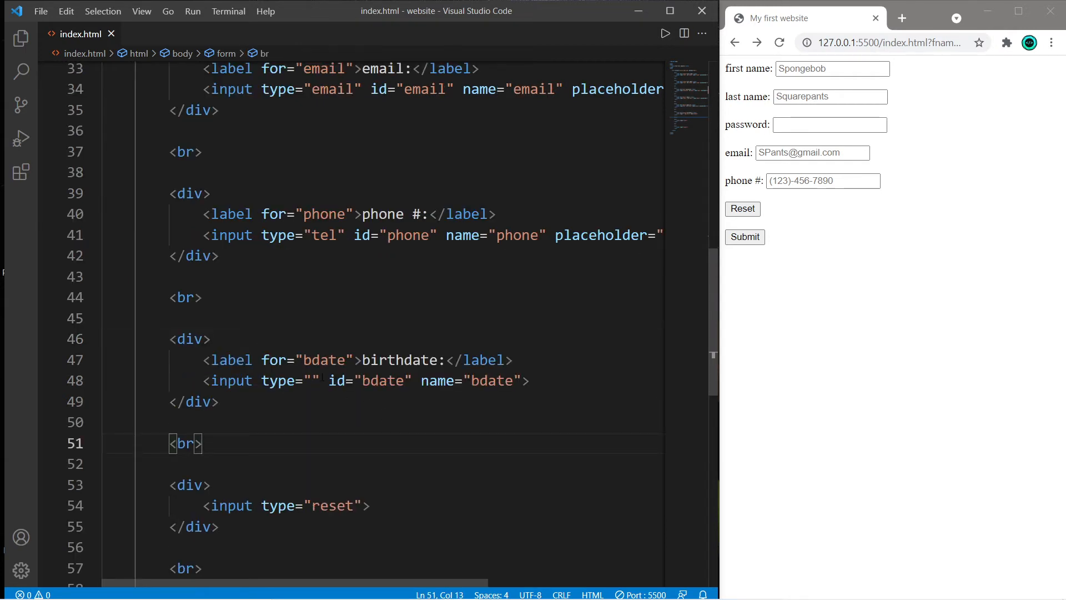
Step: Make birthdate a date input and quantity a number input, testing values like 3, -4, -10 in the preview
{"action": "type", "text": "date"}
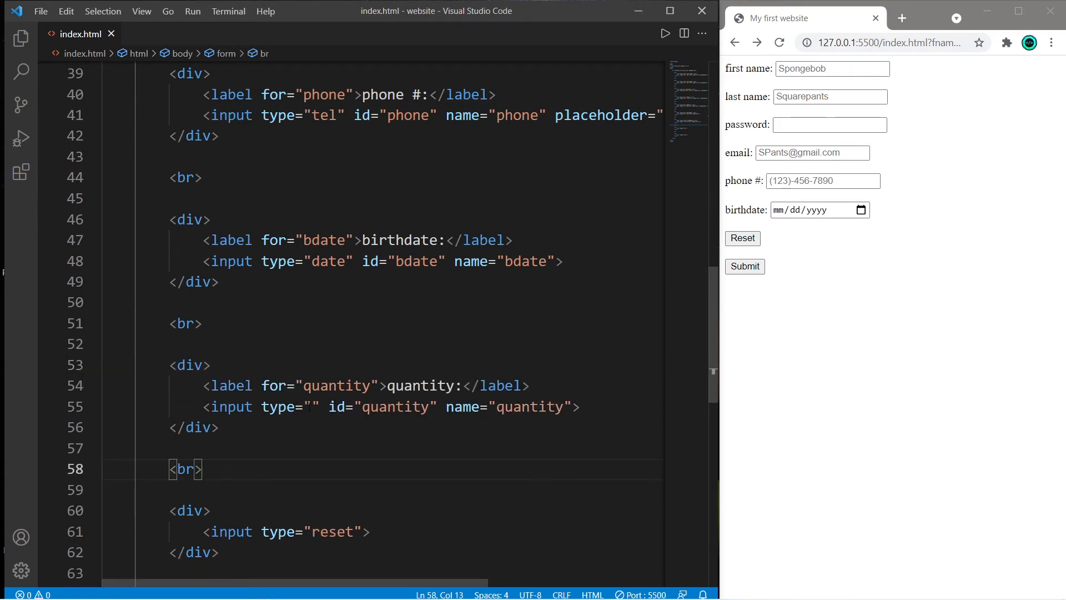
{"action": "type", "text": "number"}
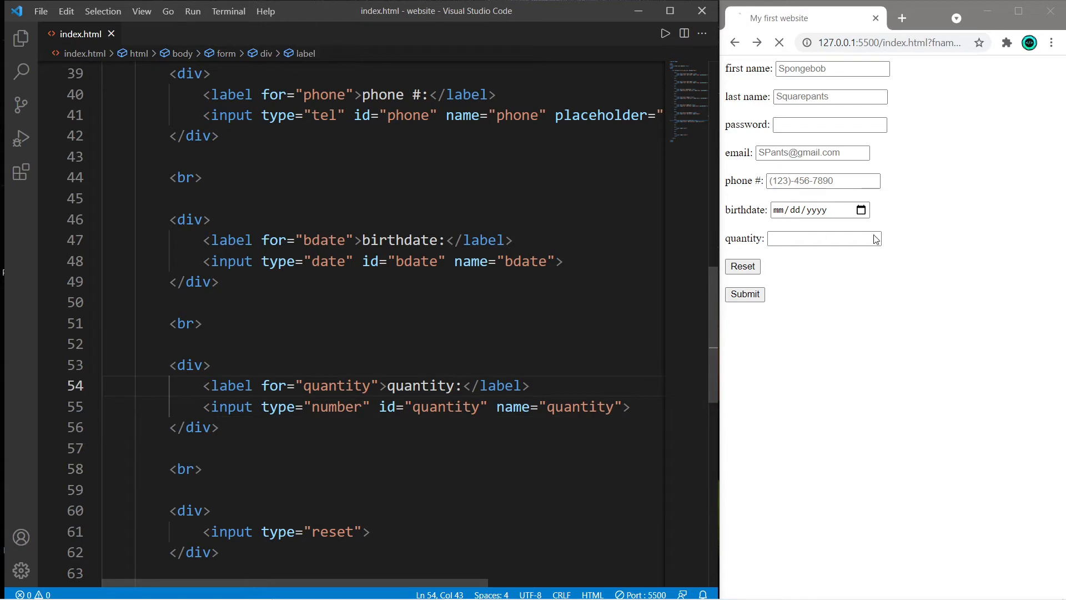
{"action": "type", "text": "3"}
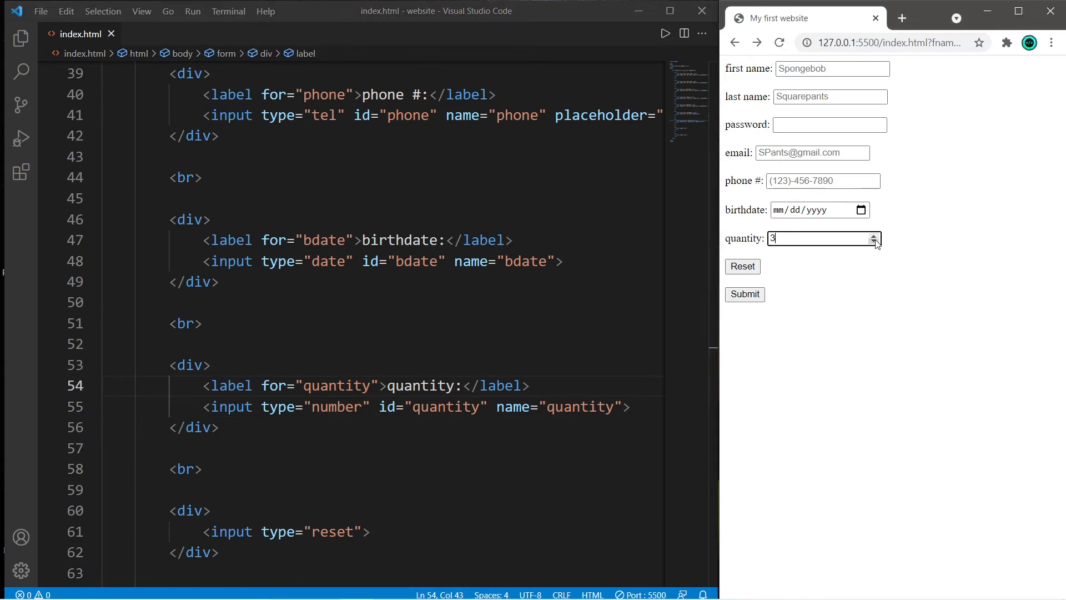
{"action": "type", "text": "-4"}
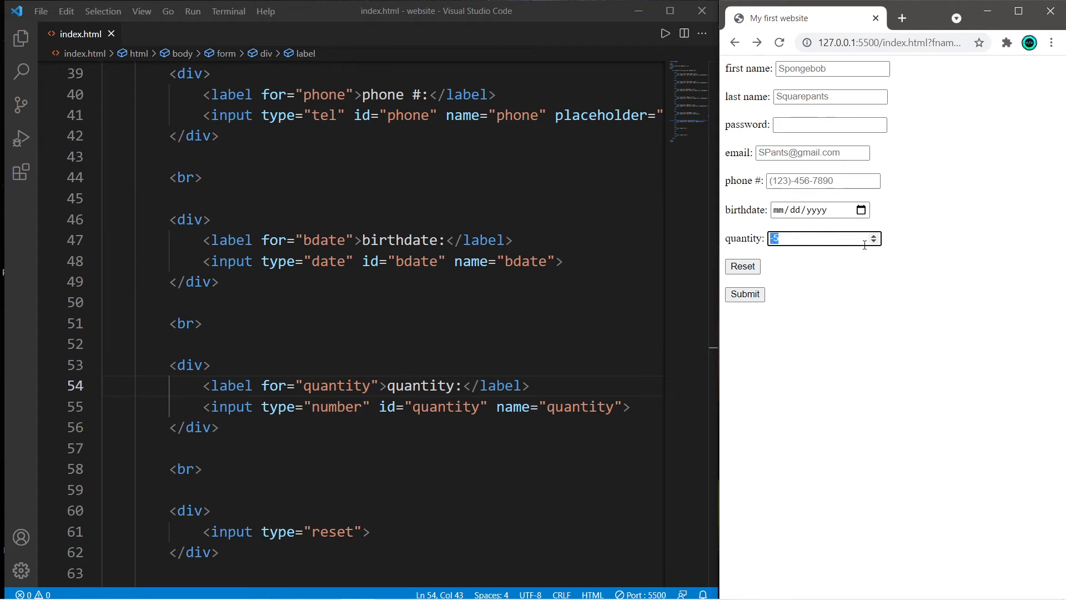
{"action": "type", "text": "-10"}
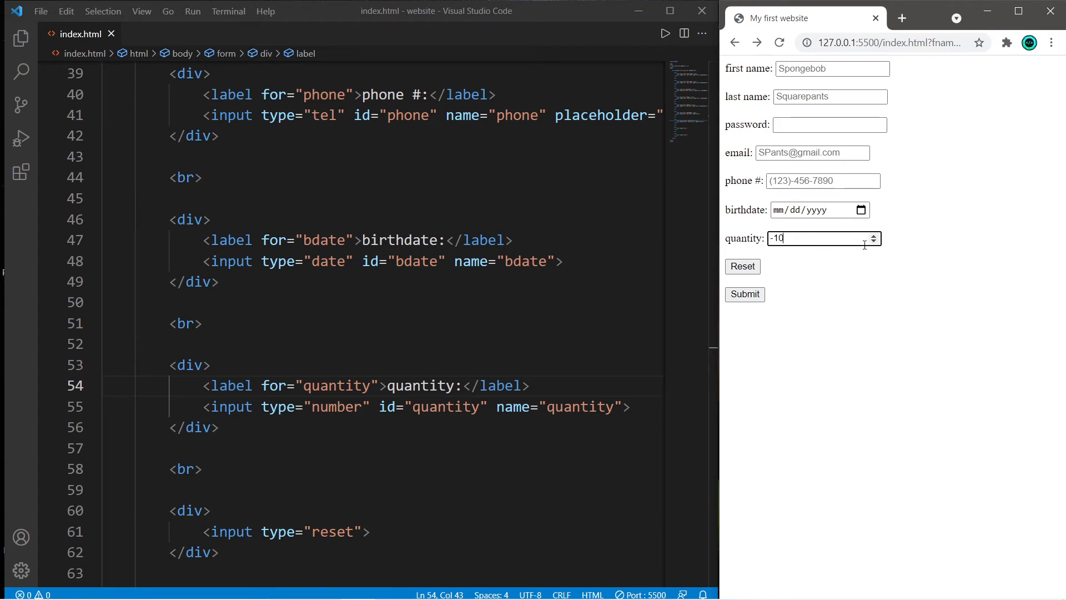
{"action": "type", "text": "00000000000"}
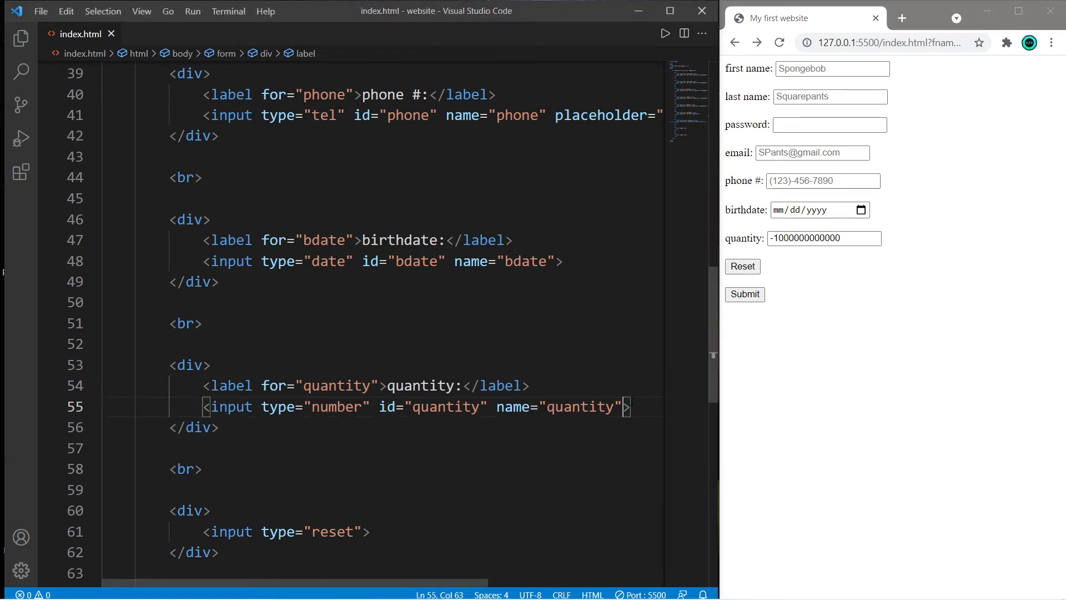
Step: Limit the quantity number field with min="0", max="99" and a default value="1"
{"action": "type", "text": "min="}
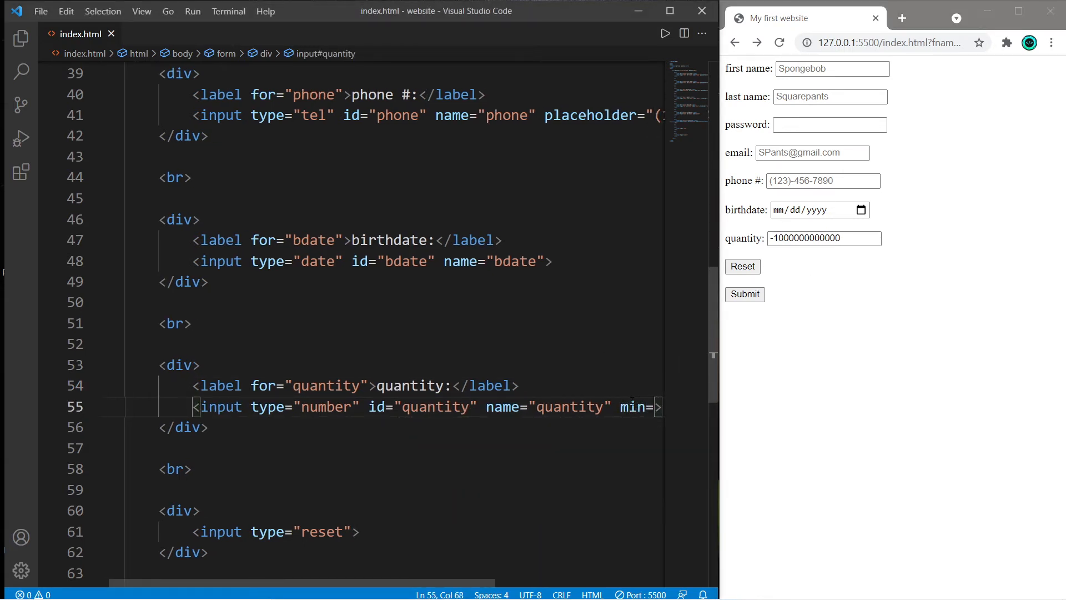
{"action": "type", "text": "0\""}
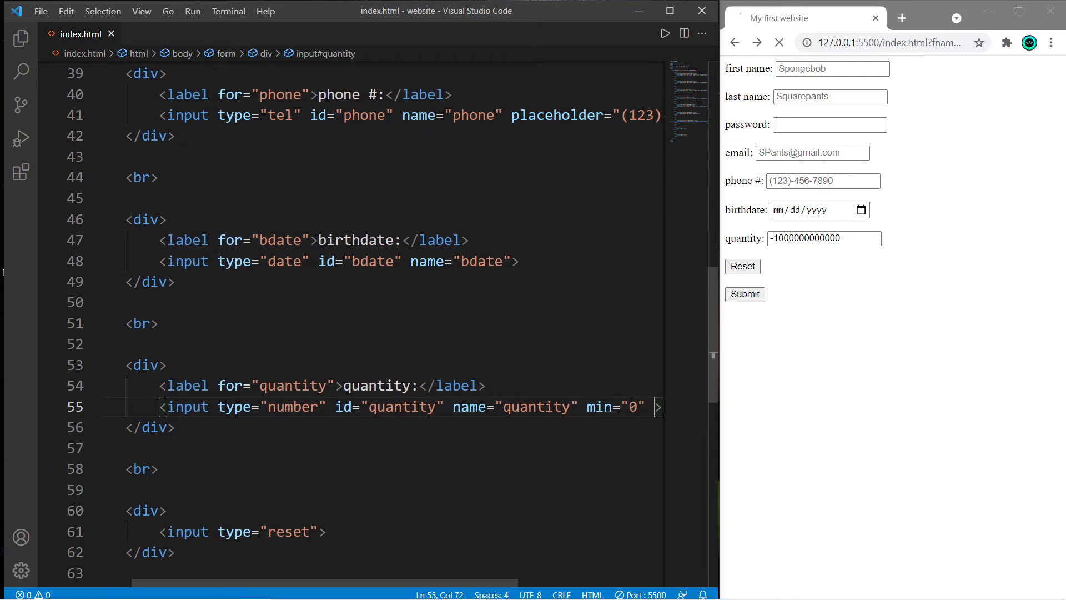
{"action": "type", "text": "max=\"\""}
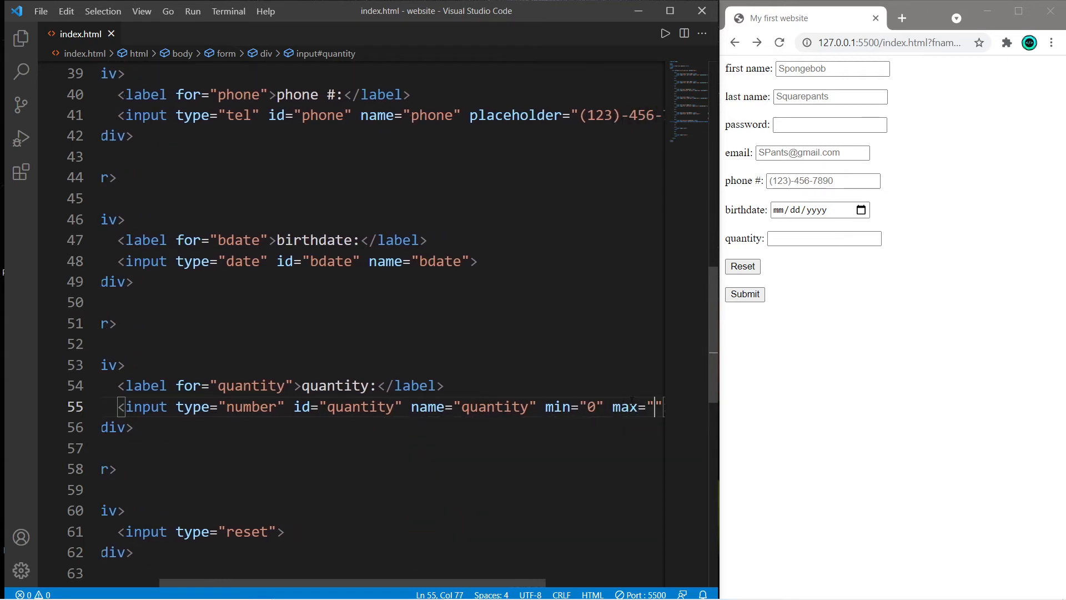
{"action": "type", "text": "99"}
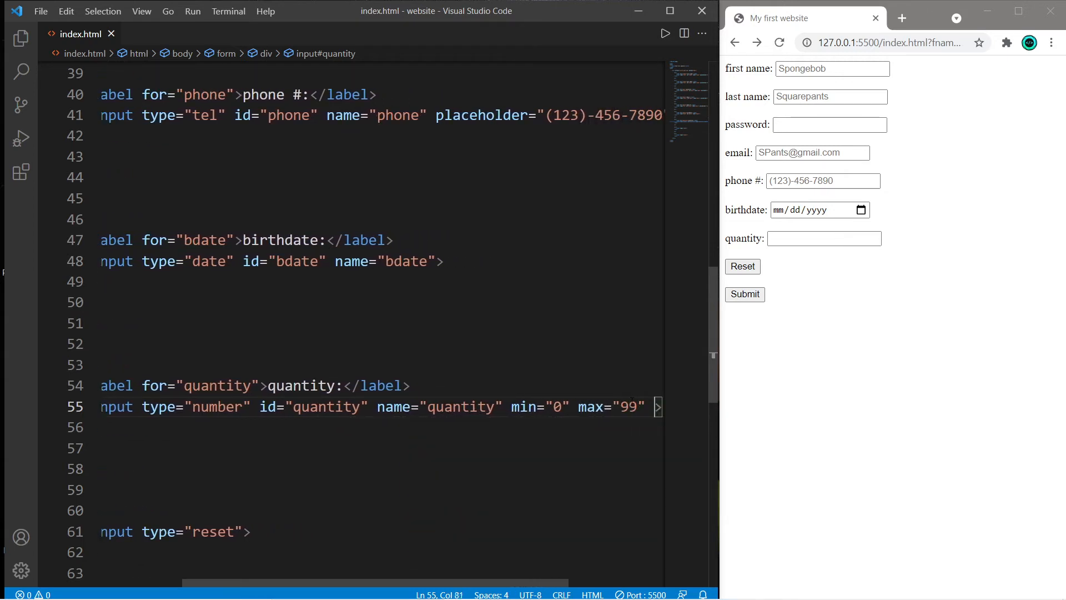
{"action": "type", "text": "value=\"\""}
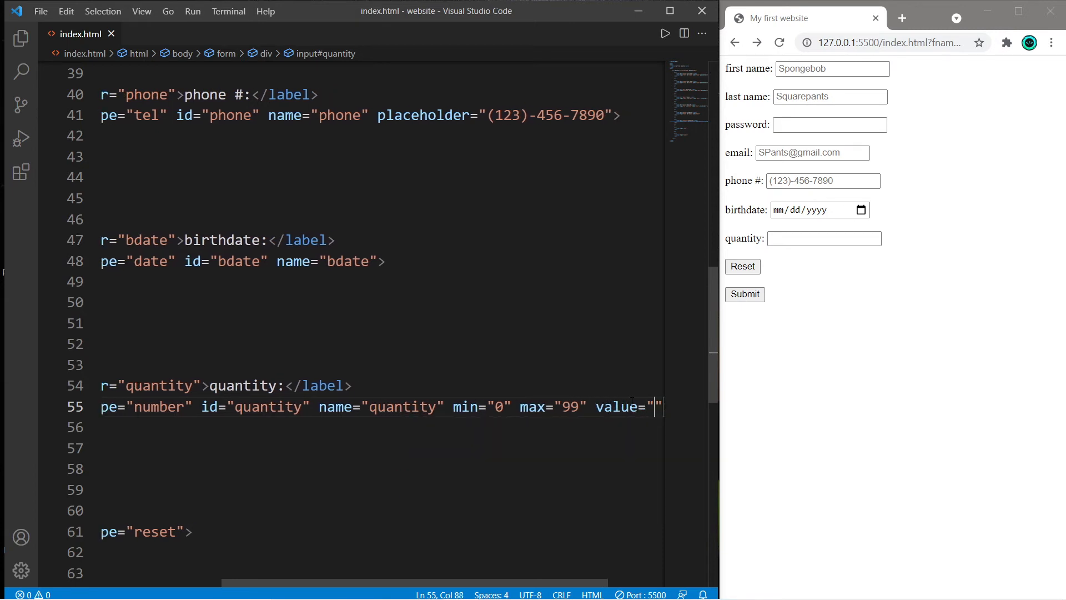
{"action": "type", "text": "1"}
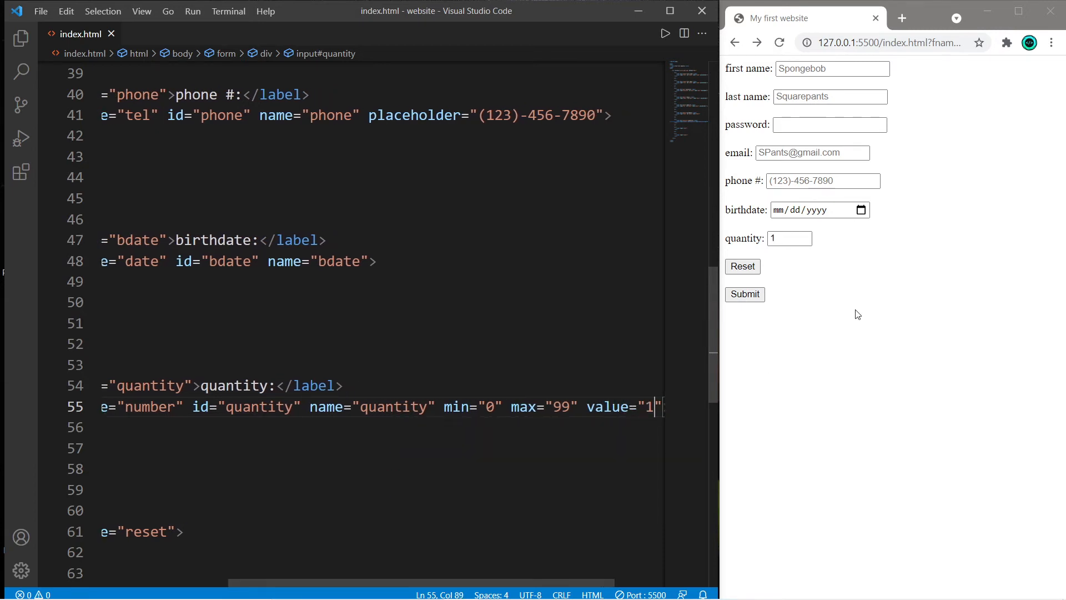
Step: Add Mr., Mrs. and PhD. inputs of type radio sharing name="title" so only one can be picked
{"action": "scroll", "scroll_direction": "down", "scroll_amount": 3}
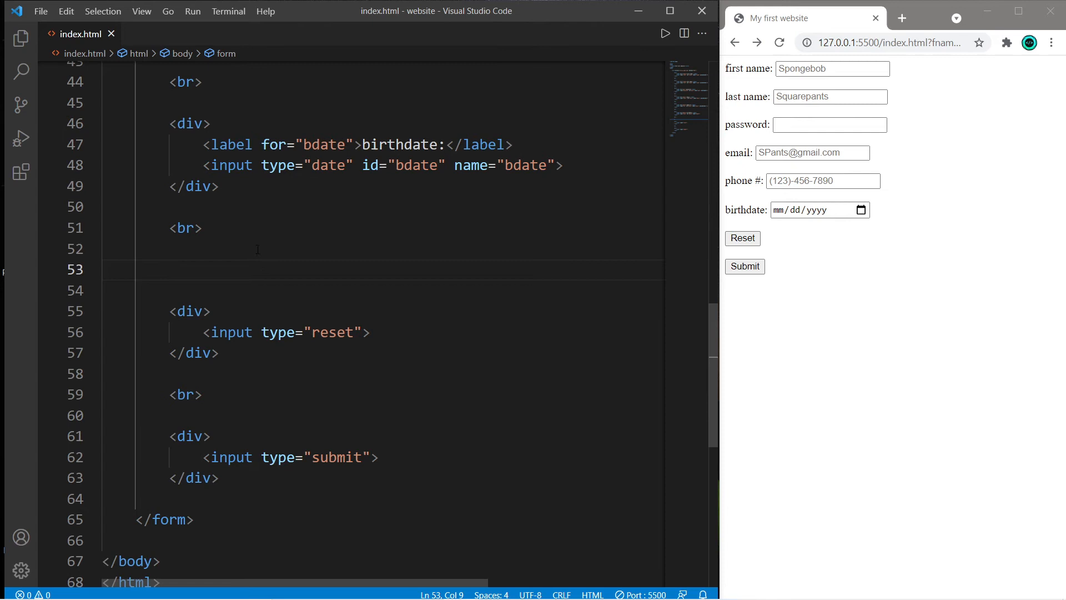
{"action": "mouse_move", "coordinate": [234, 267]}
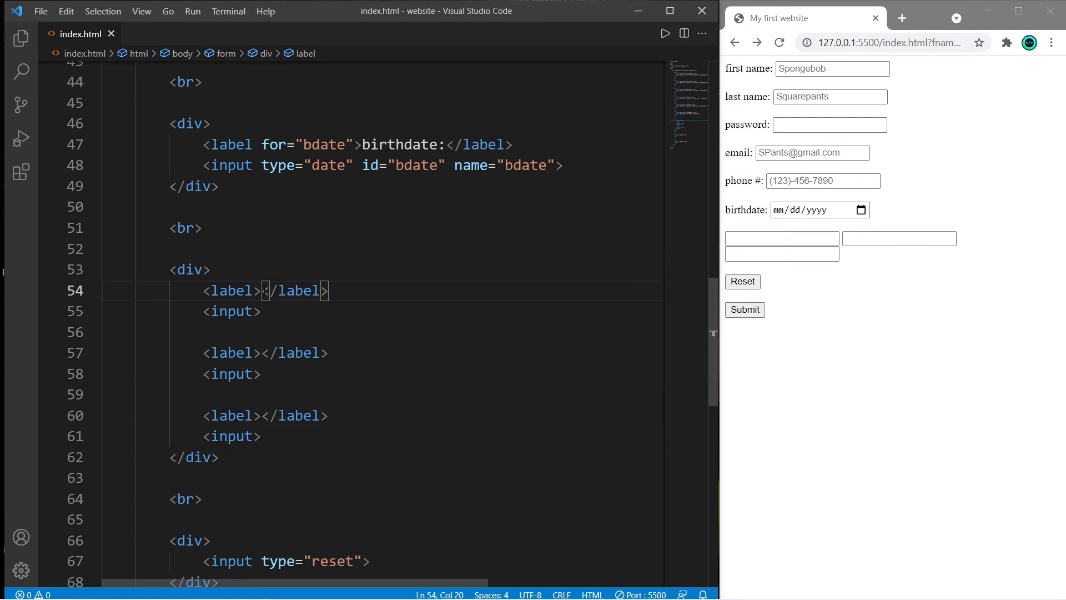
{"action": "type", "text": "Mrs."}
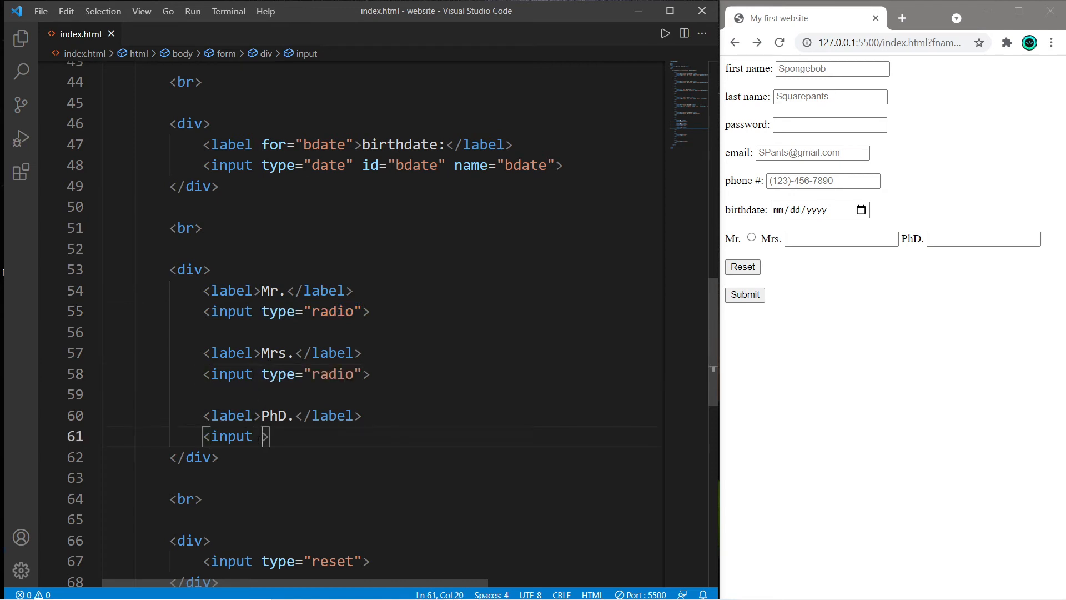
{"action": "type", "text": "type=\"radio\""}
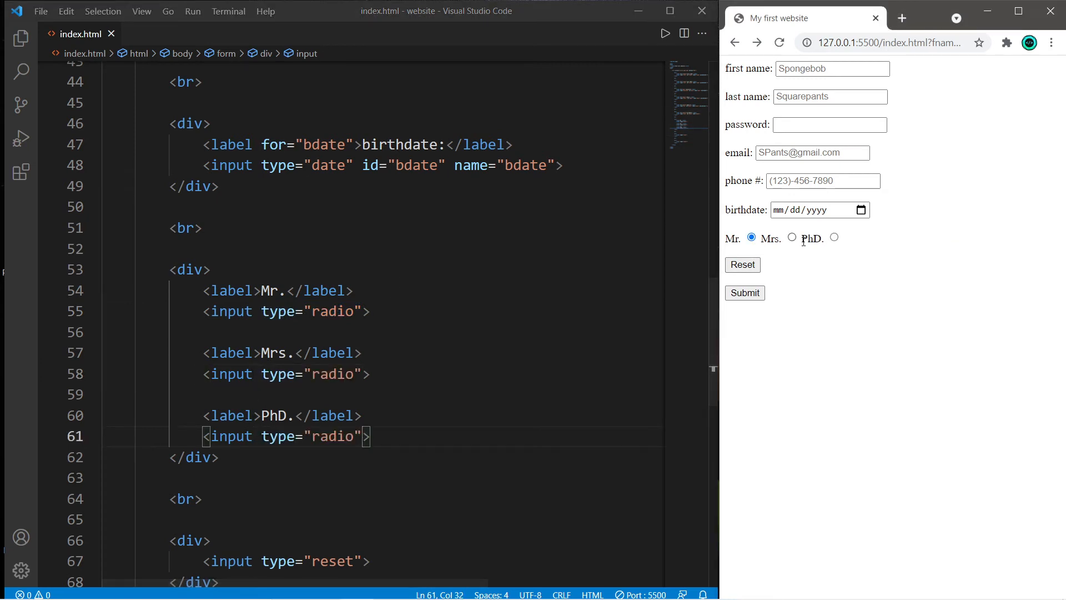
{"action": "left_click", "coordinate": [834, 237]}
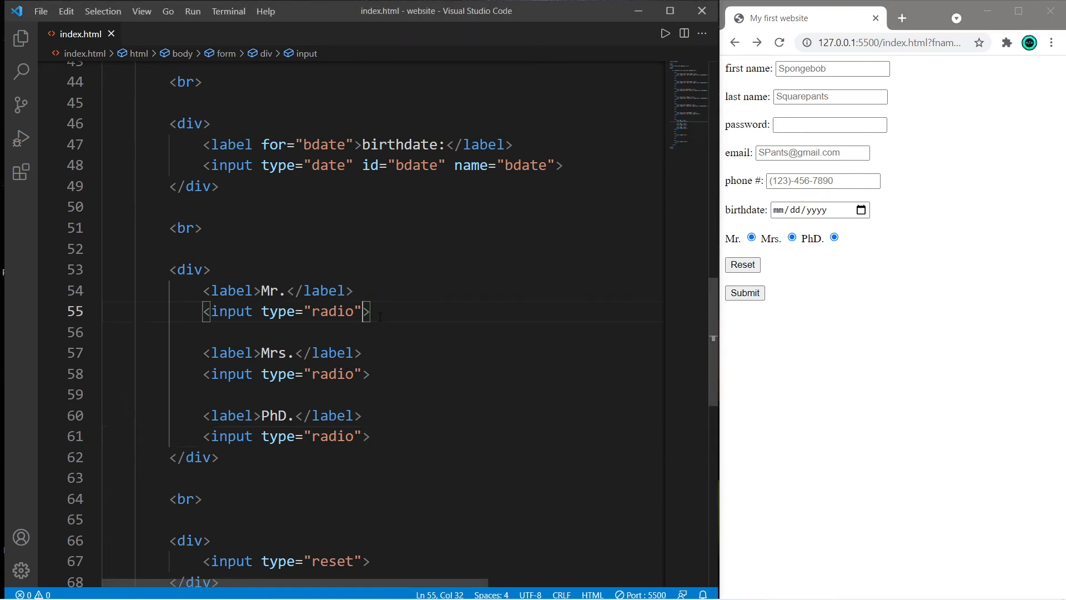
{"action": "type", "text": "name"}
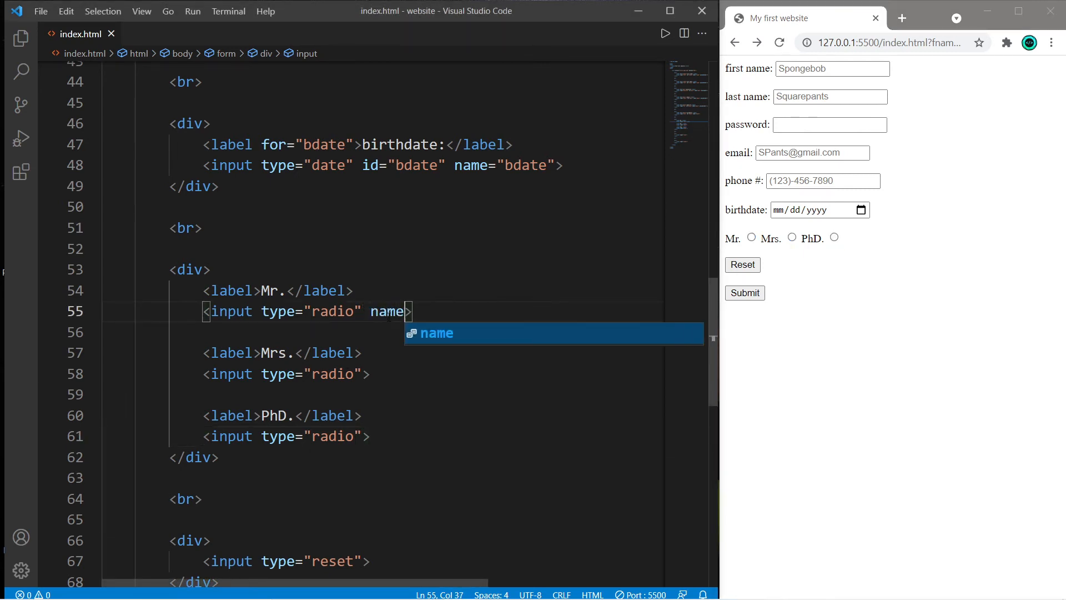
{"action": "type", "text": "=\"title"}
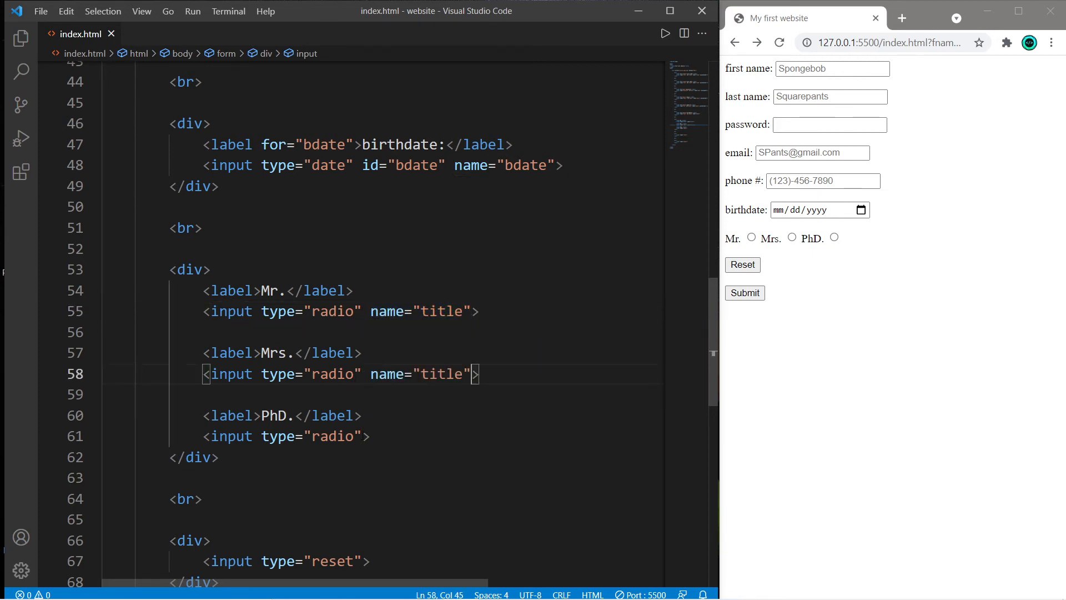
{"action": "left_click", "coordinate": [792, 237]}
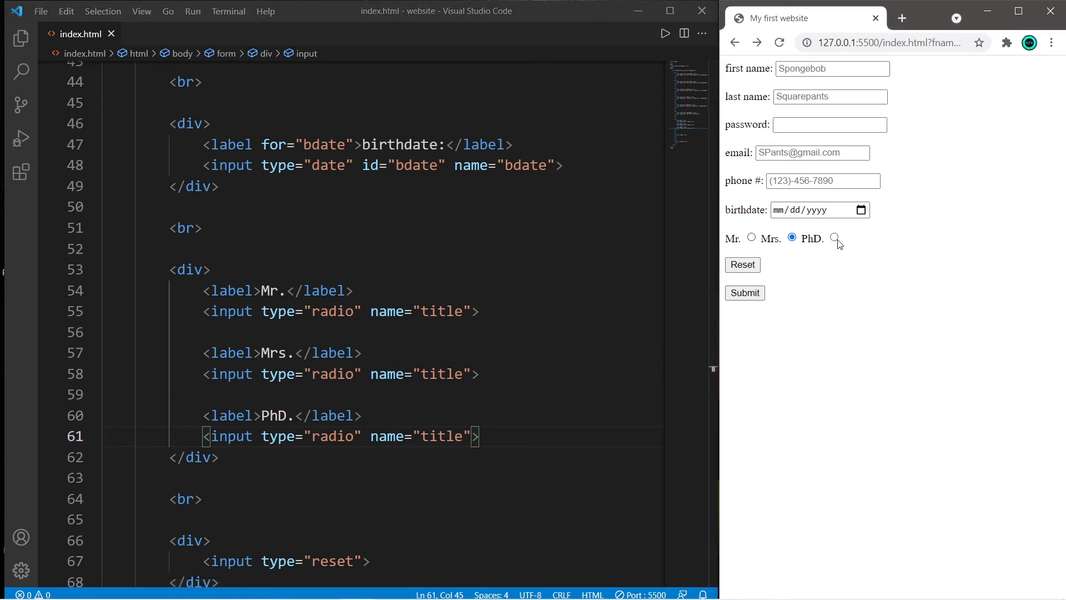
{"action": "left_click", "coordinate": [751, 237]}
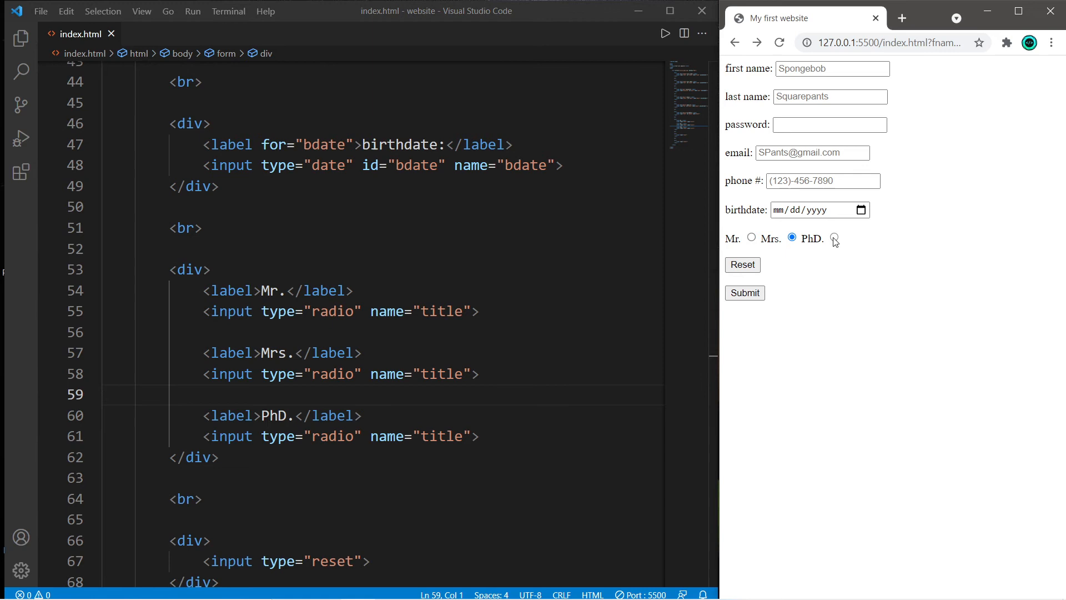
Step: Give the radio inputs matching value attributes Mr., Mrs. and PhD
{"action": "type", "text": "value=\""}
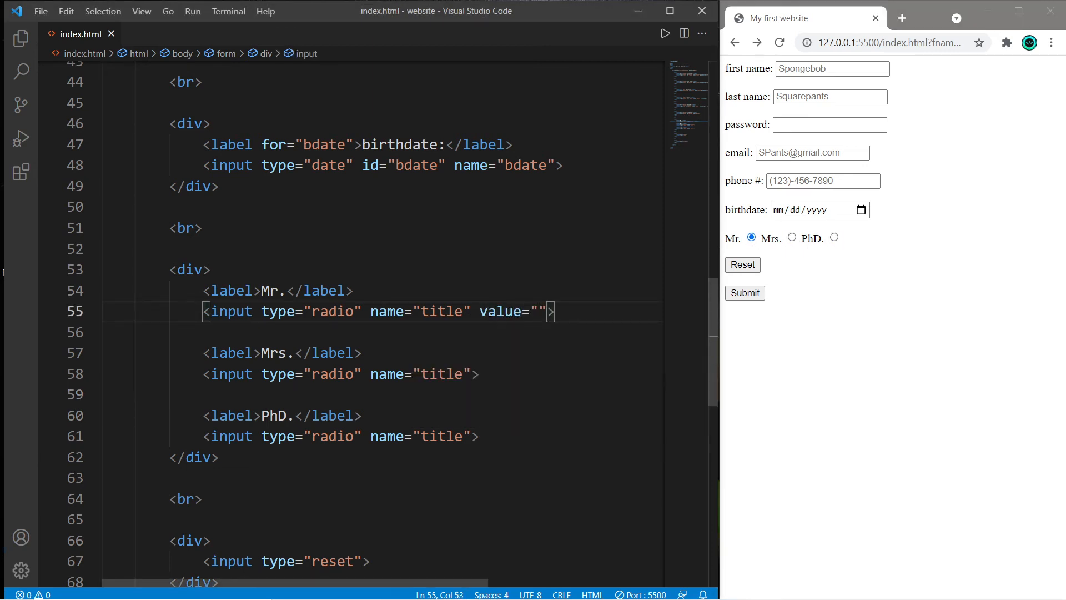
{"action": "type", "text": "Mr."}
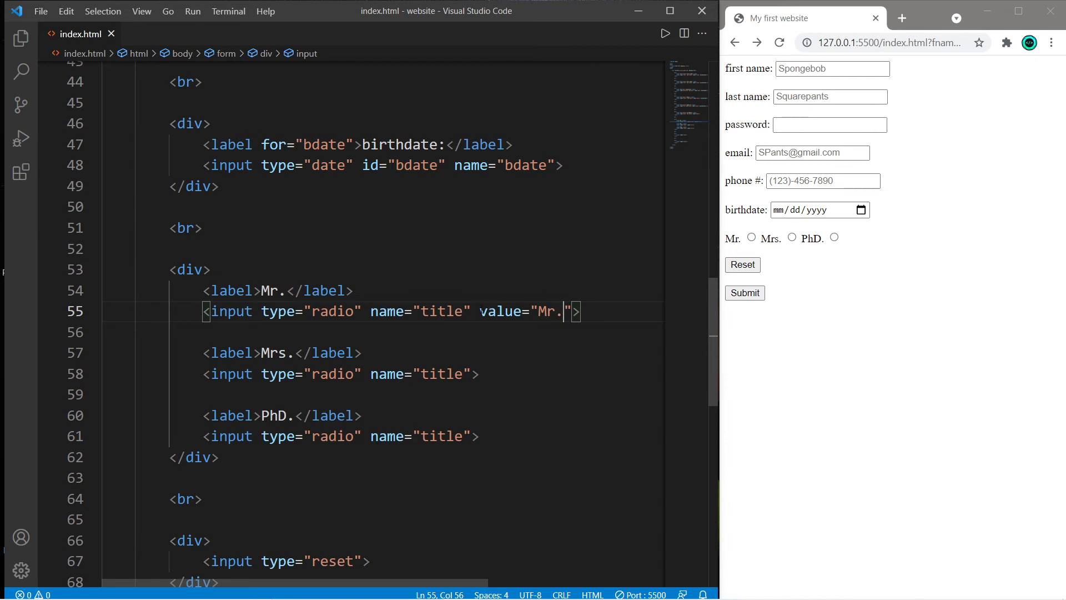
{"action": "left_click", "coordinate": [482, 374]}
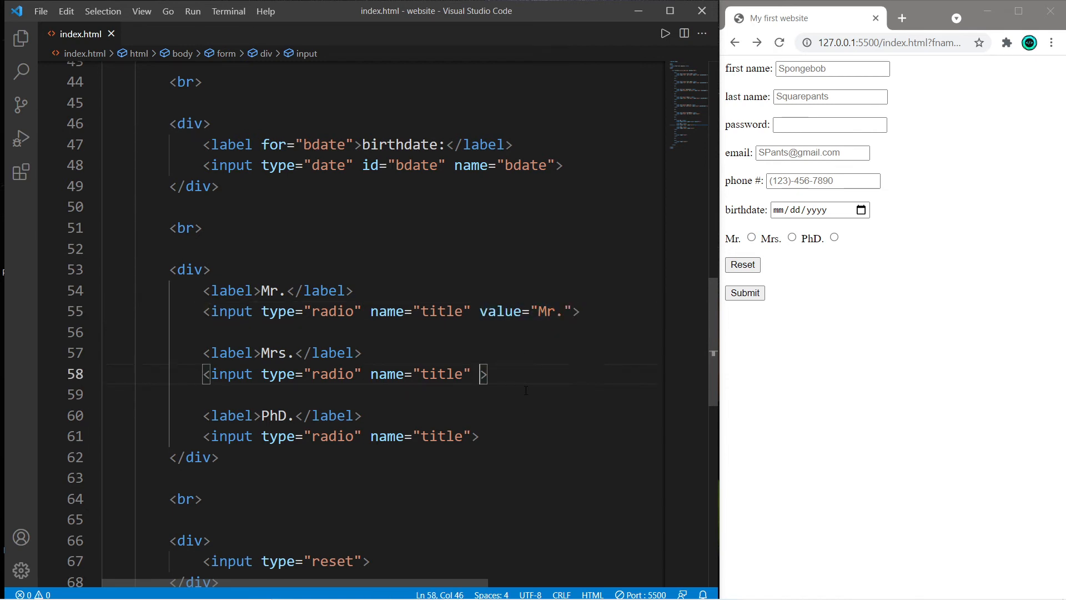
{"action": "type", "text": "value=\"Mrs.\""}
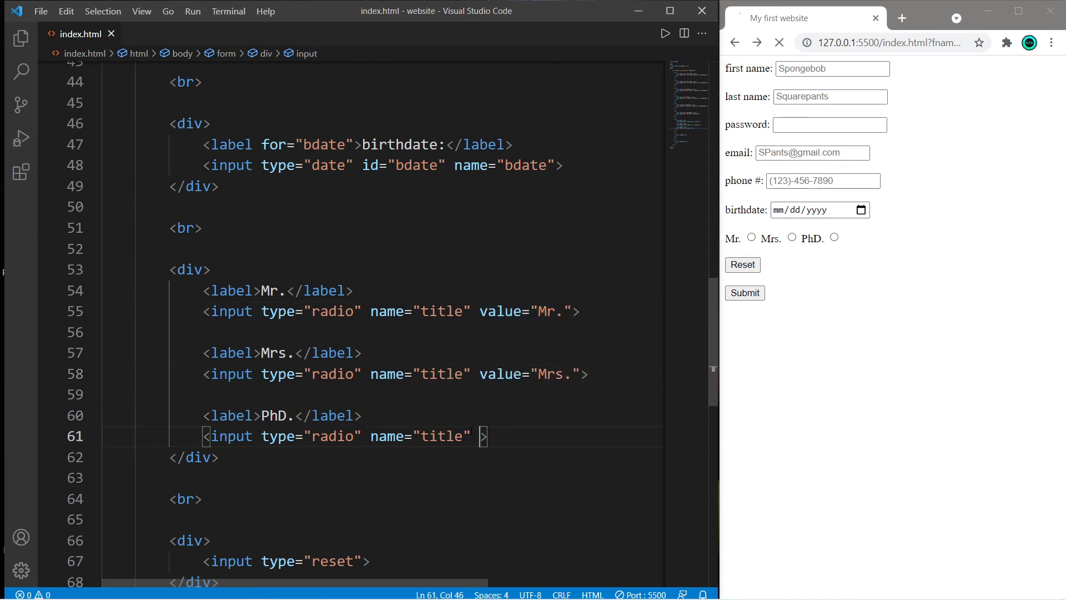
{"action": "type", "text": "value=\"ph.\""}
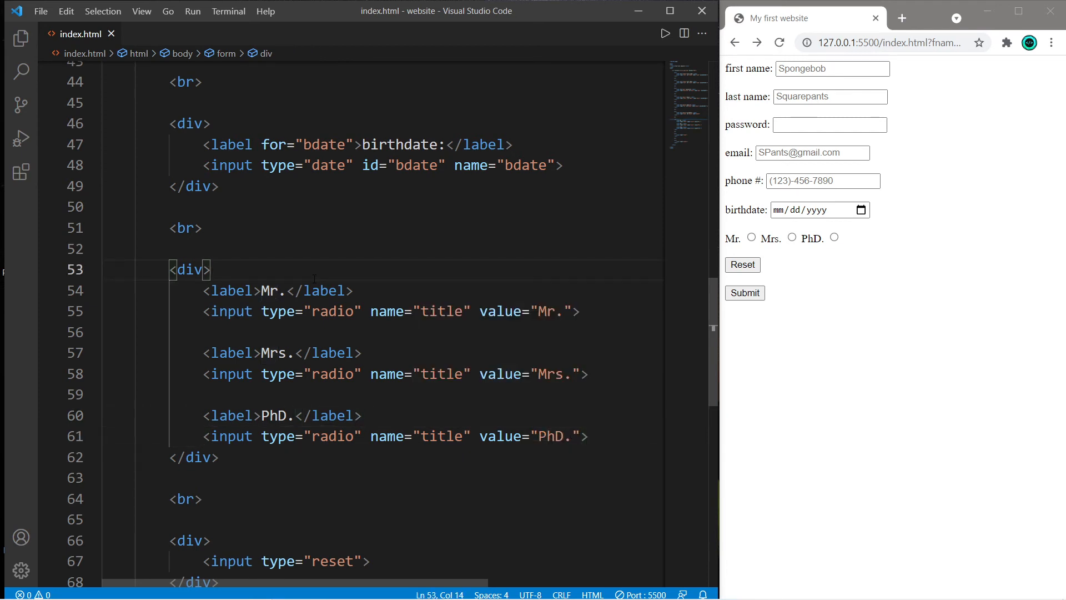
Step: Add a "title:" label for the radio group with for="title"
{"action": "type", "text": "<label></label>"}
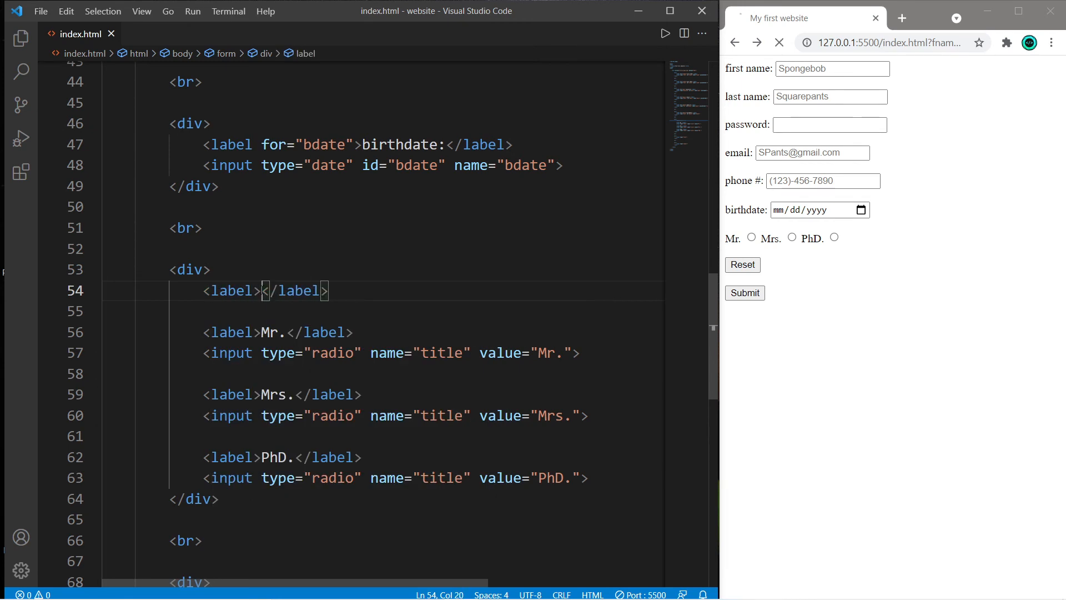
{"action": "type", "text": "title:"}
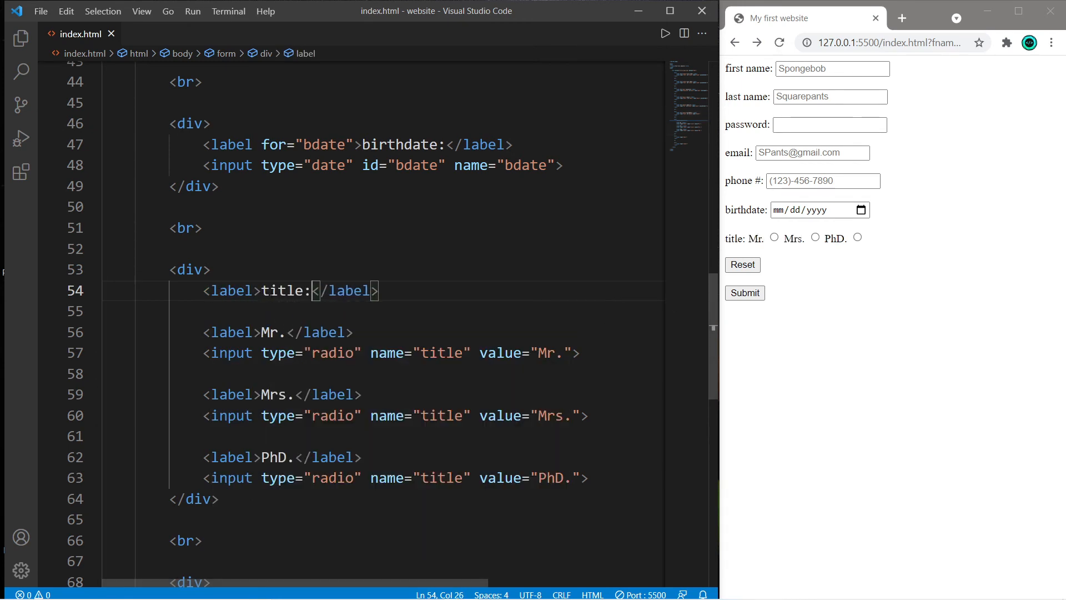
{"action": "type", "text": "for=\"\""}
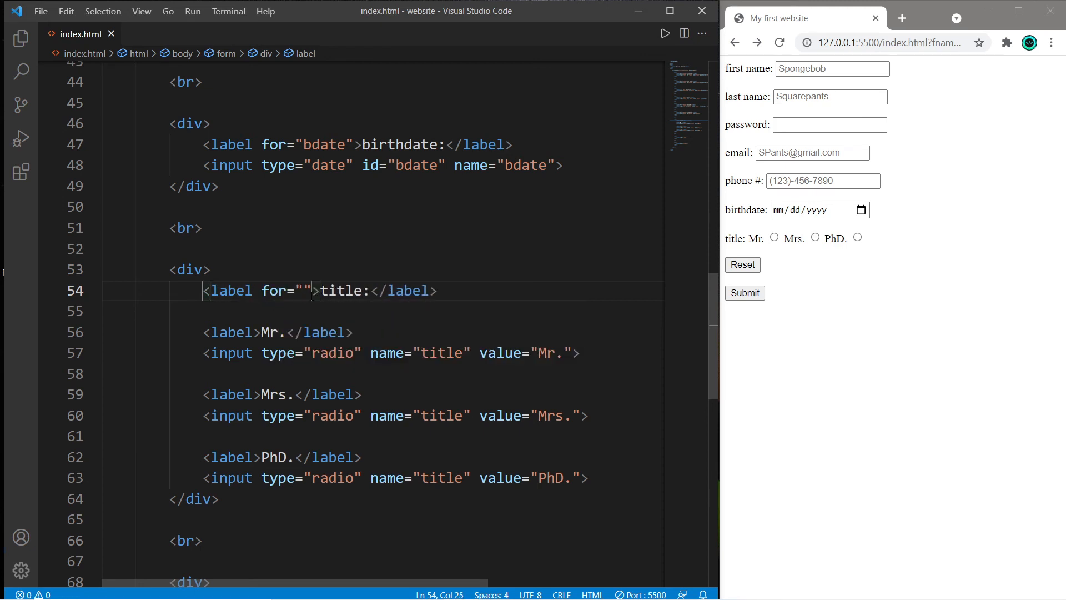
{"action": "type", "text": "title"}
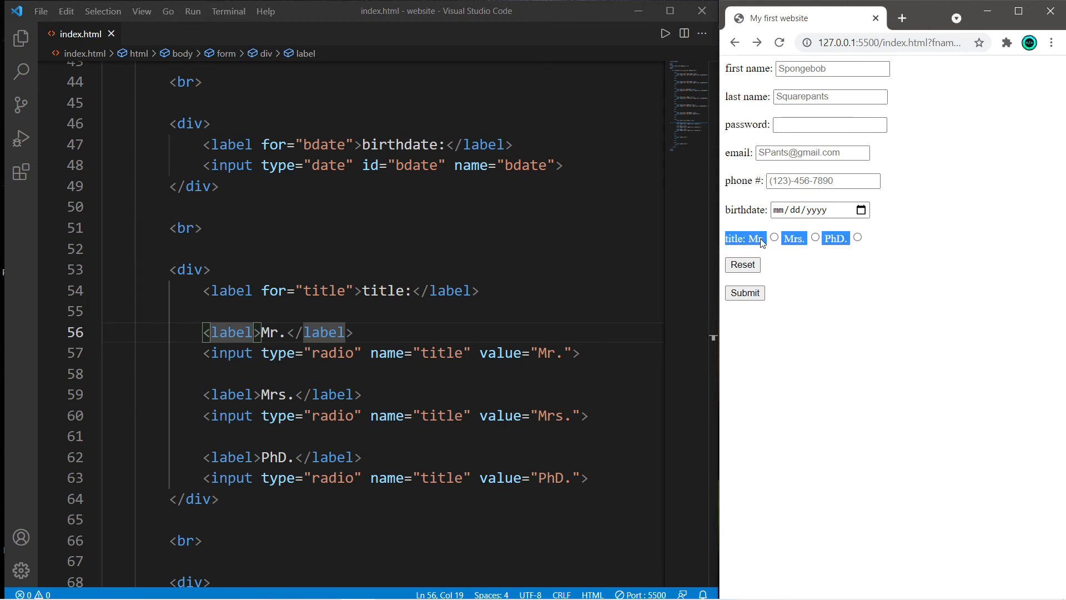
{"action": "left_click", "coordinate": [773, 237]}
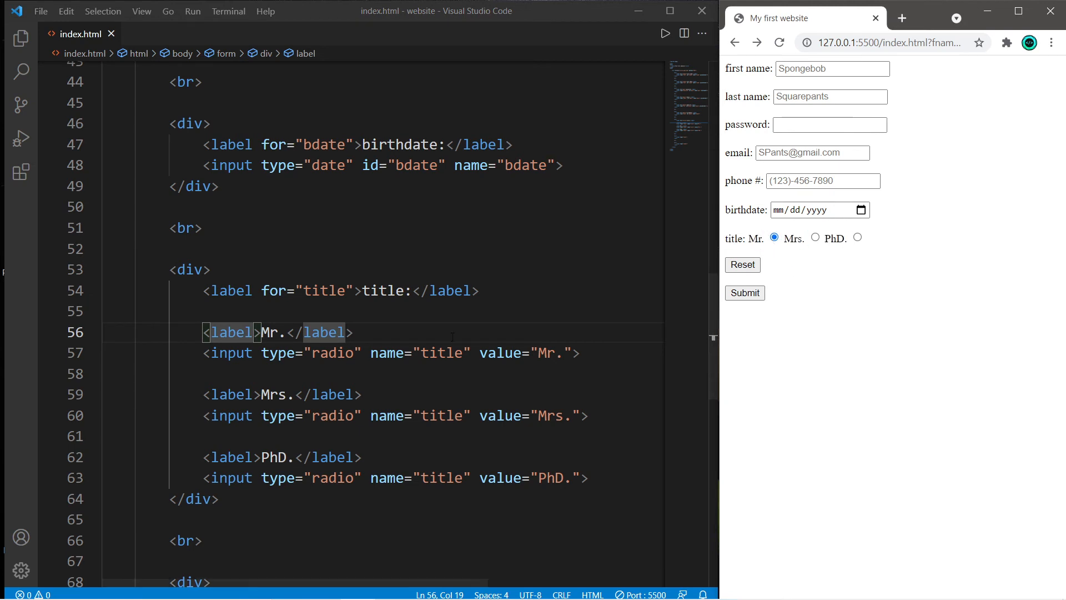
Step: Link each radio option's label to its input with matching for and id attributes like Mr., verified in the preview
{"action": "type", "text": "for=\"\""}
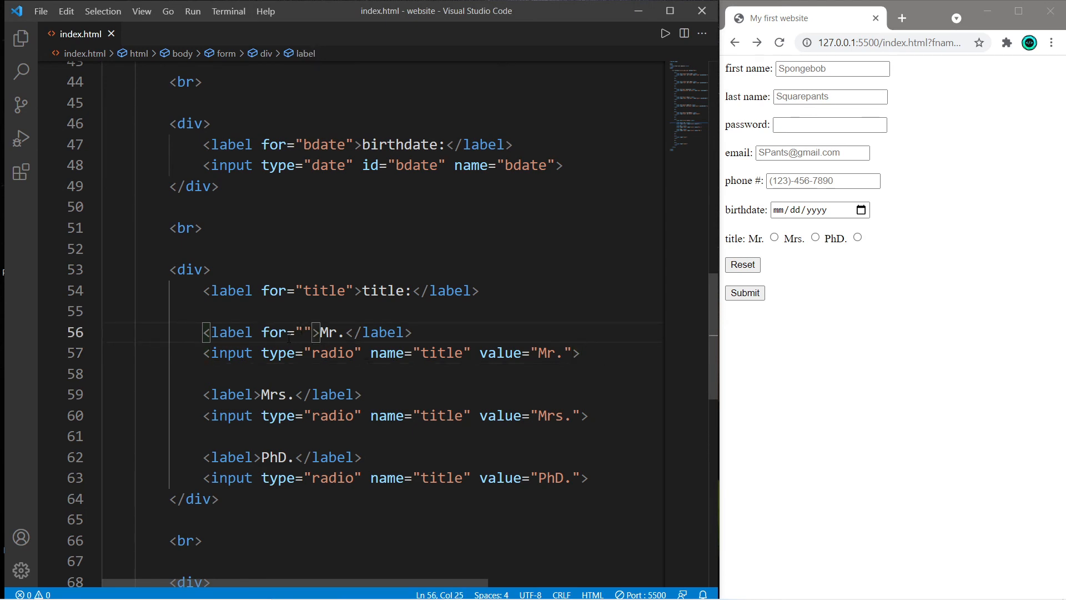
{"action": "type", "text": "Mr."}
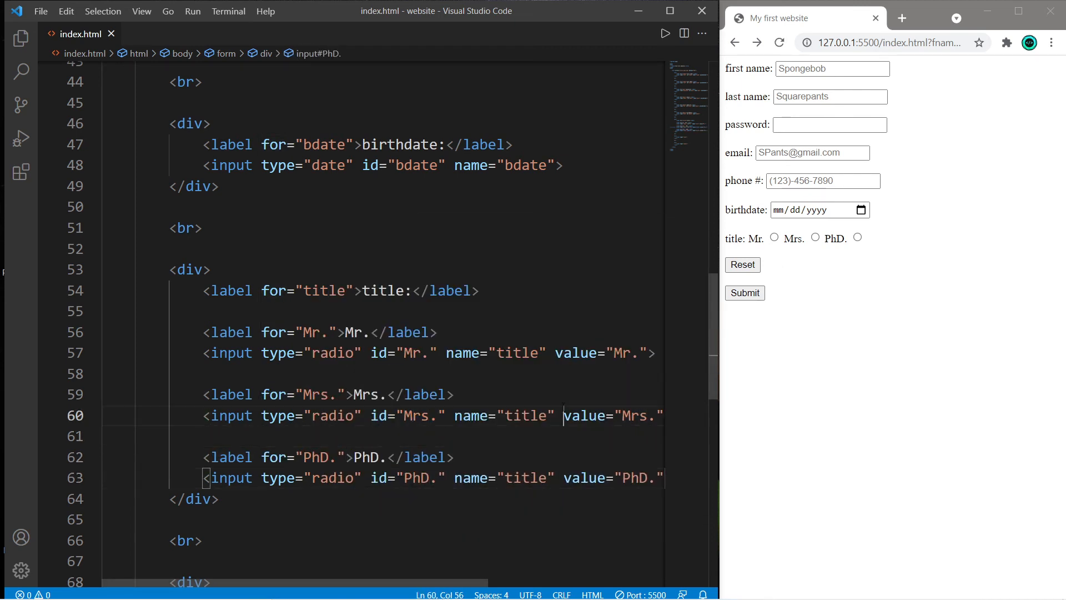
{"action": "left_click", "coordinate": [773, 237]}
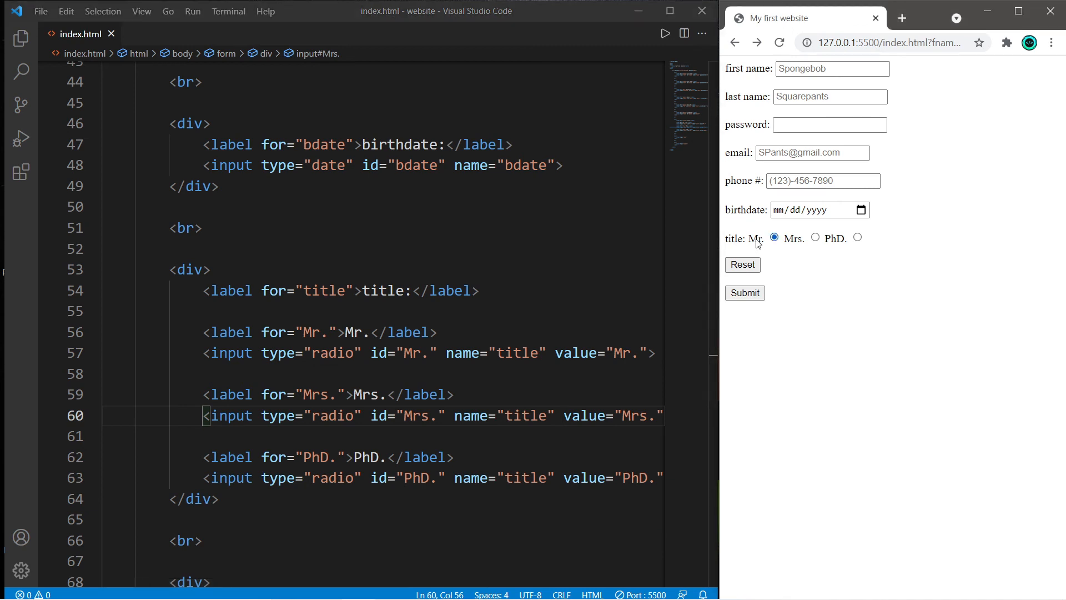
{"action": "left_click", "coordinate": [815, 238]}
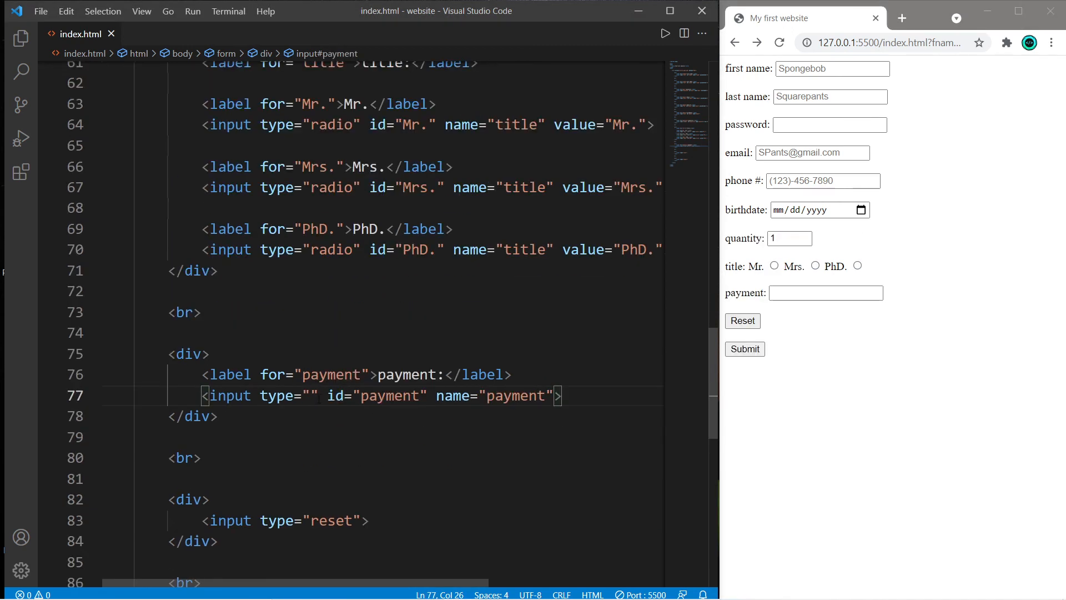
Step: Replace the payment input with a select holding visa, mastercard and giftcard options
{"action": "double_click", "coordinate": [286, 396]}
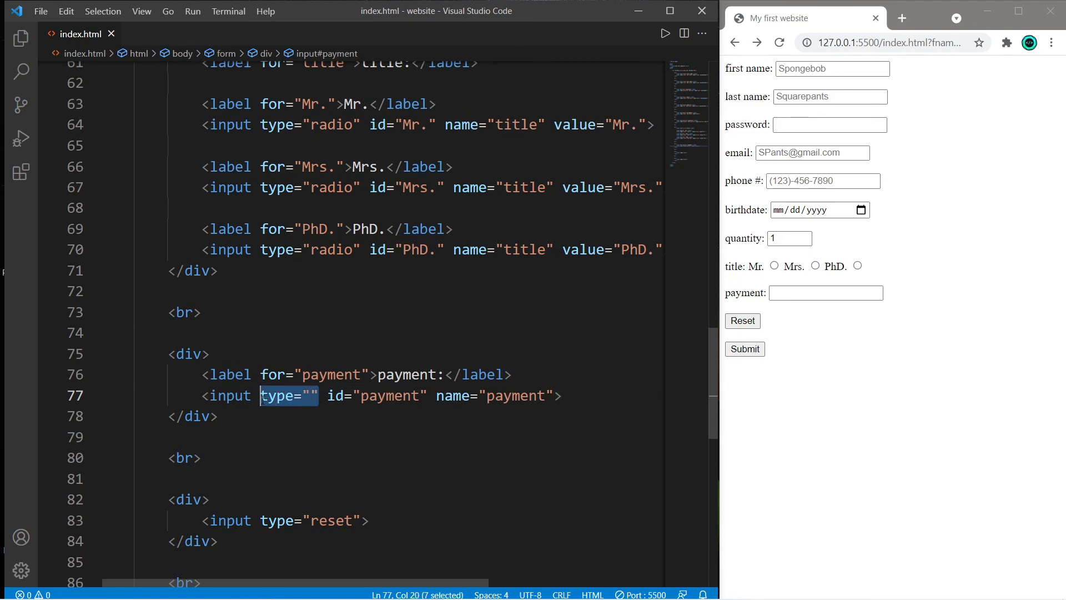
{"action": "type", "text": "selec"}
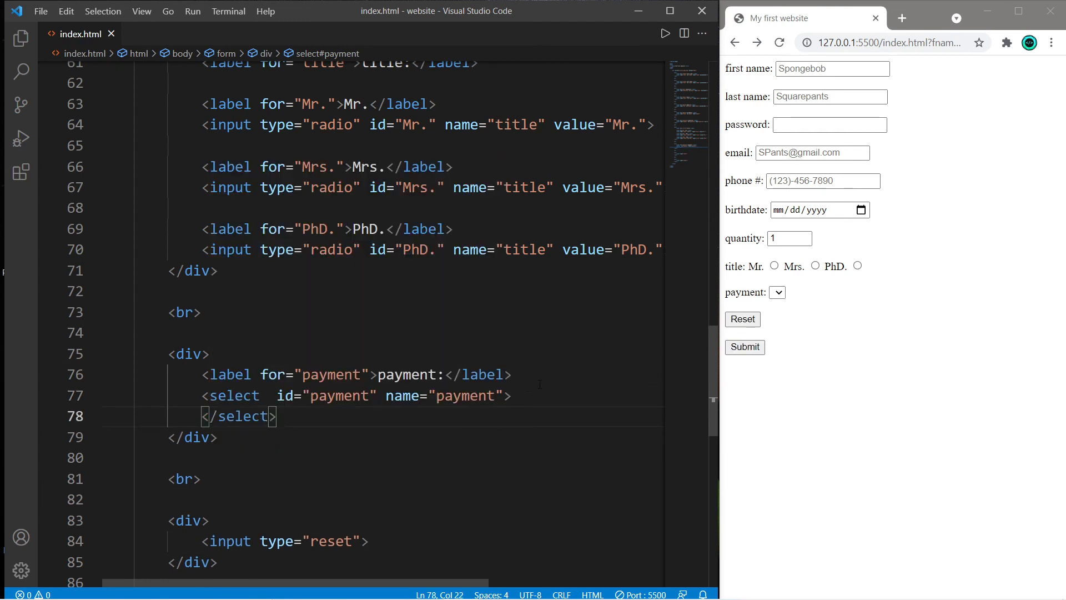
{"action": "type", "text": "<"}
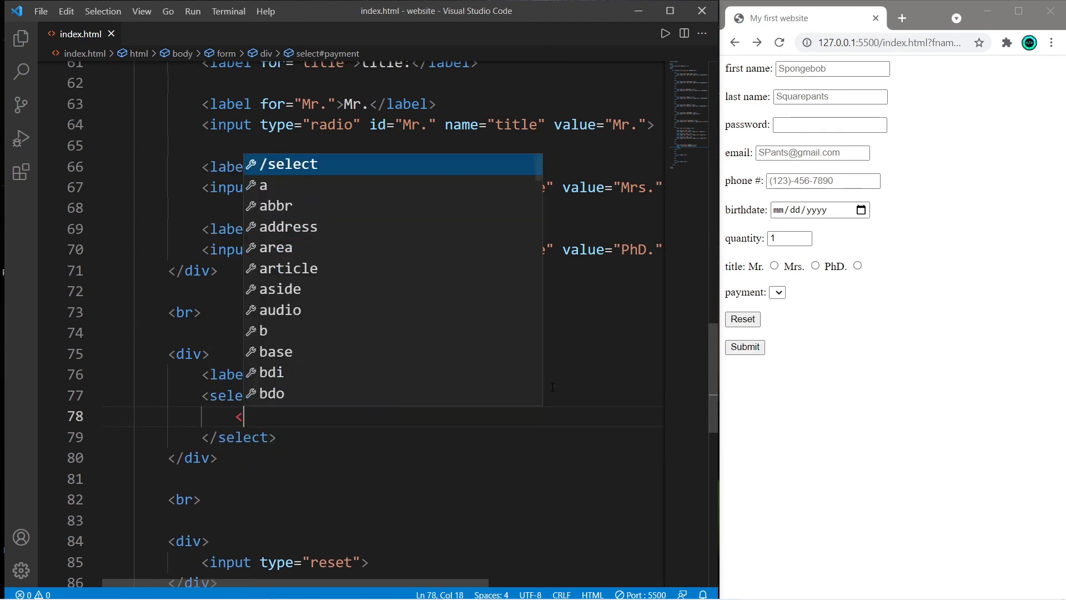
{"action": "type", "text": "option></option>"}
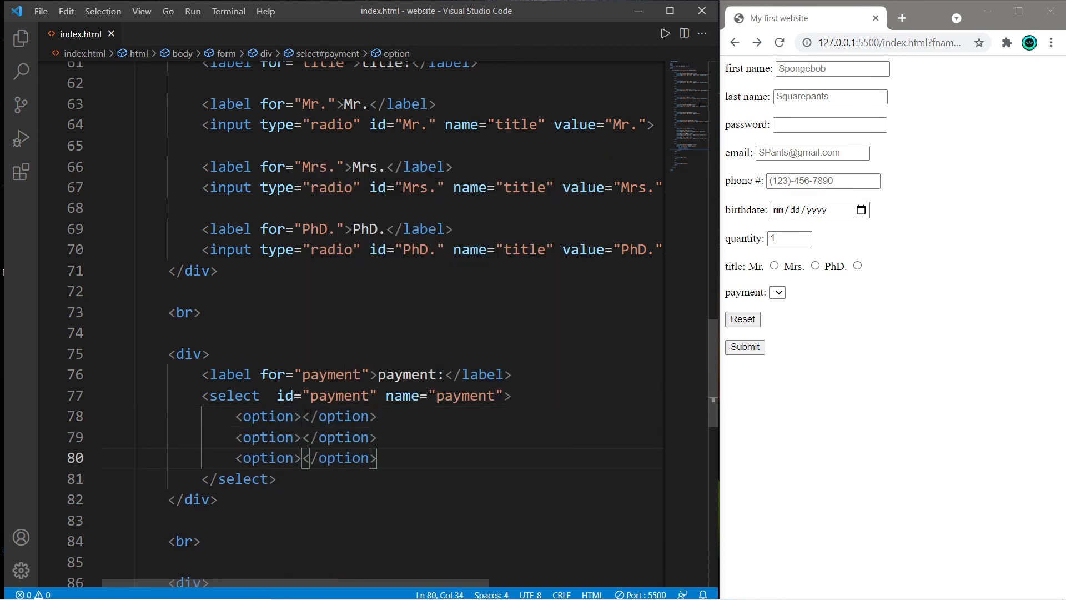
{"action": "type", "text": "visa"}
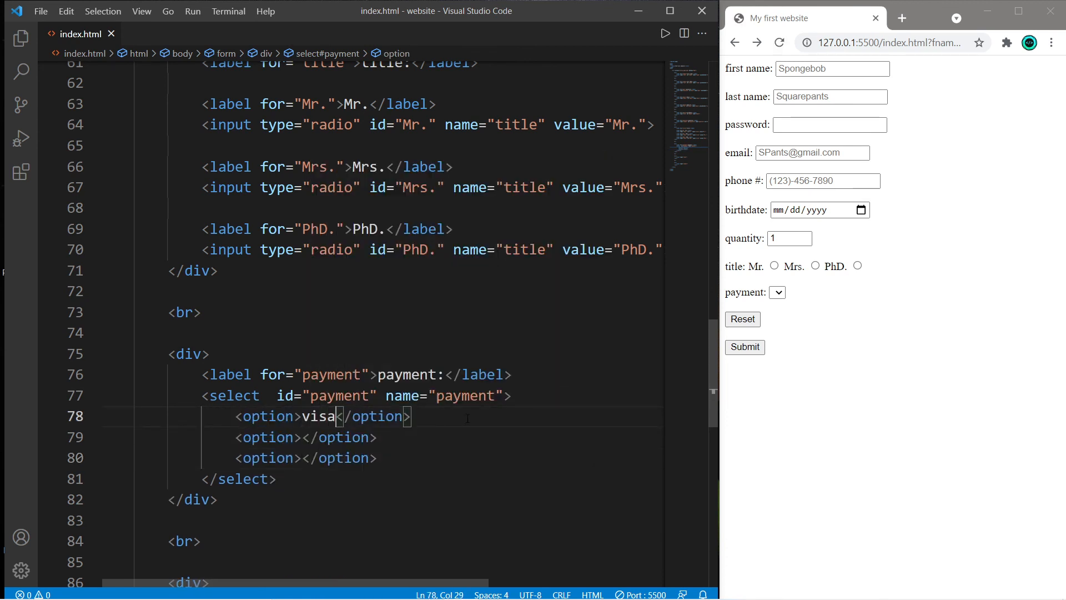
{"action": "type", "text": "mastercar"}
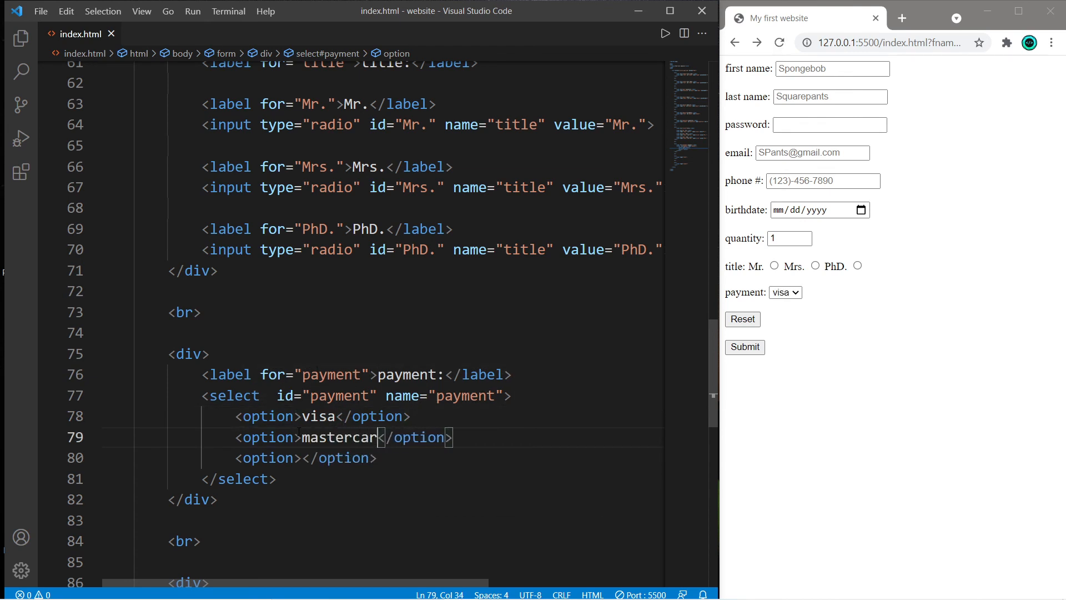
{"action": "type", "text": "giftcard"}
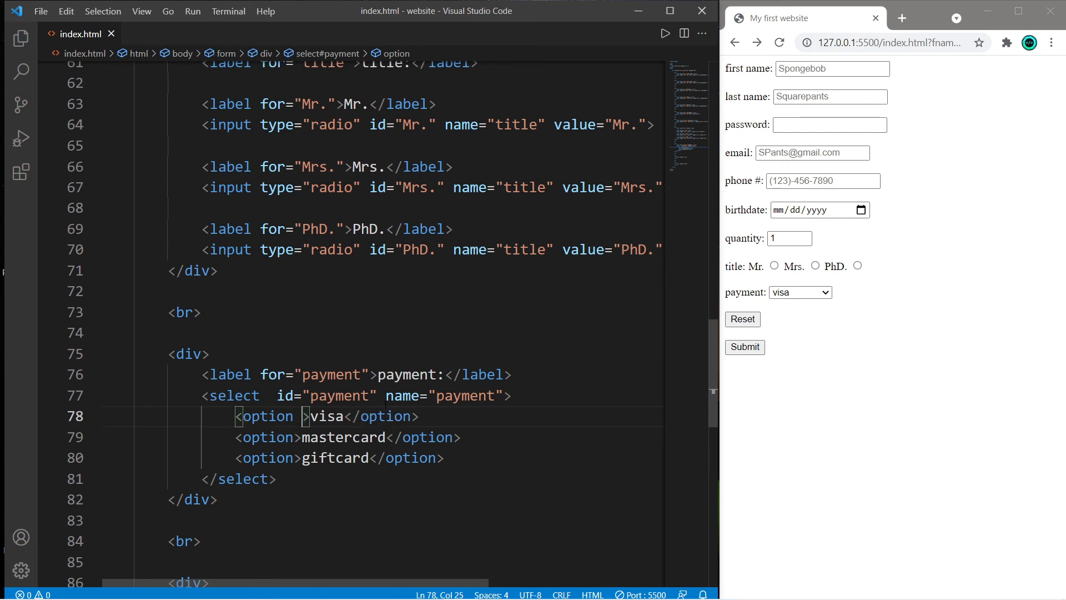
Step: Give each payment option a matching value attribute and check the dropdown in Chrome
{"action": "type", "text": "value=\"vi\""}
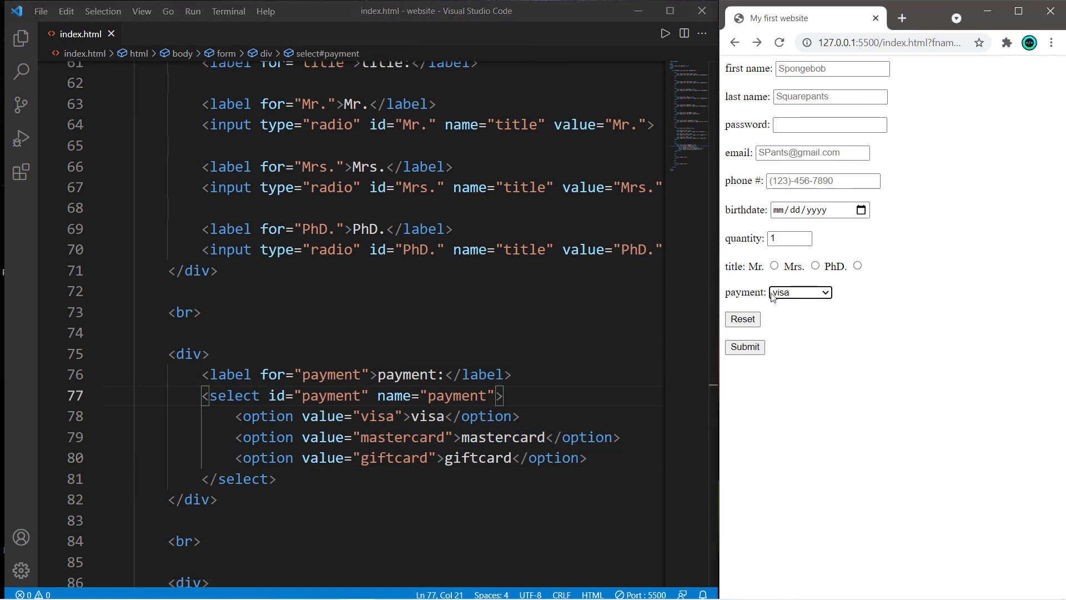
{"action": "left_click", "coordinate": [799, 292]}
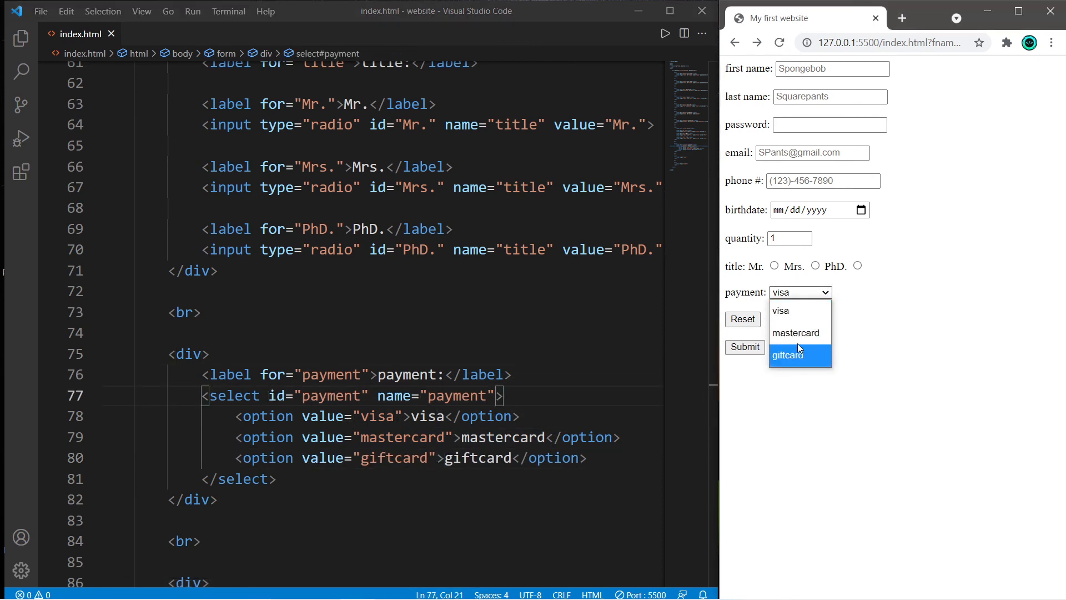
{"action": "mouse_move", "coordinate": [795, 385]}
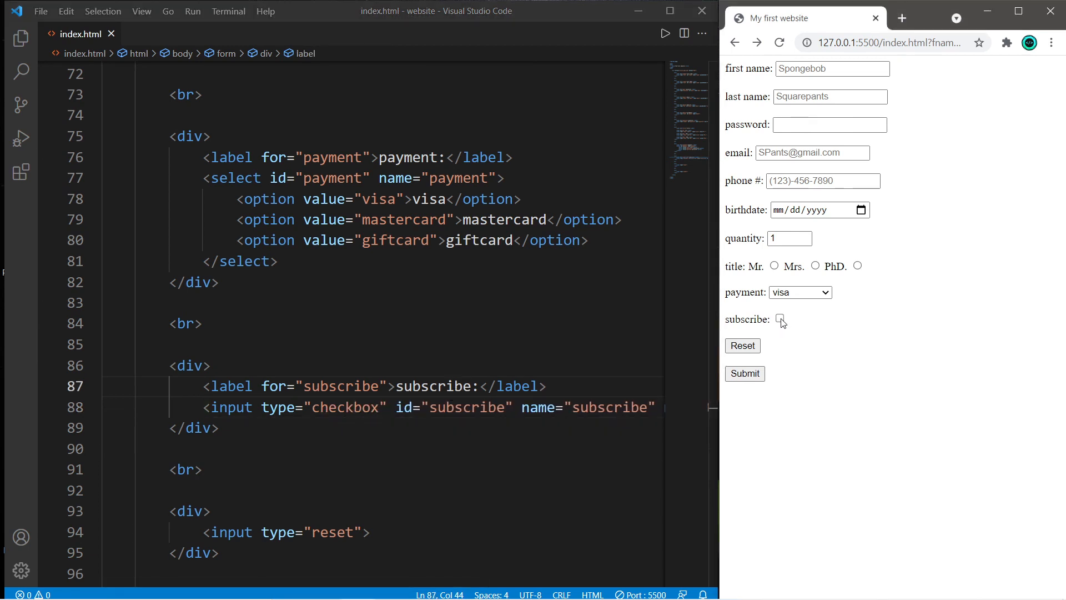
Step: Add a subscribe checkbox input with id and name subscribe, ticking and unticking it in the preview
{"action": "left_click", "coordinate": [780, 318]}
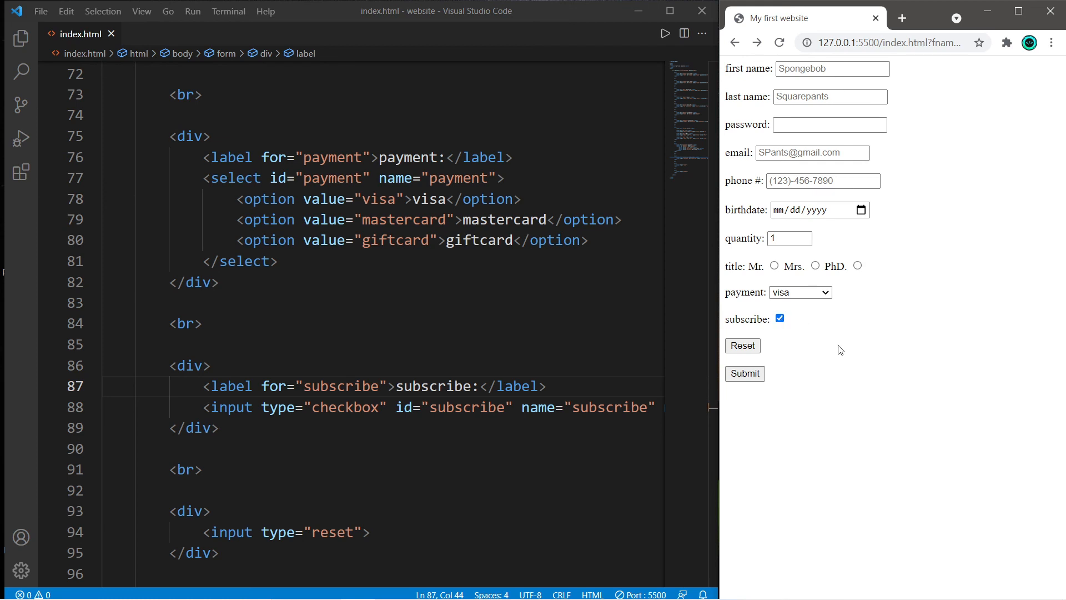
{"action": "double_click", "coordinate": [346, 407]}
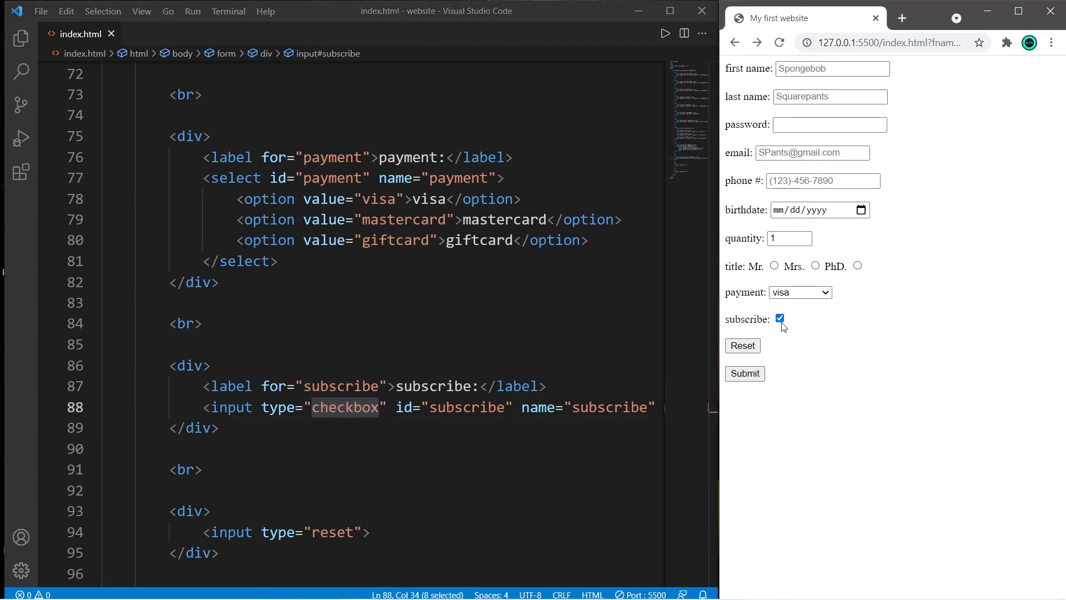
{"action": "left_click", "coordinate": [197, 428]}
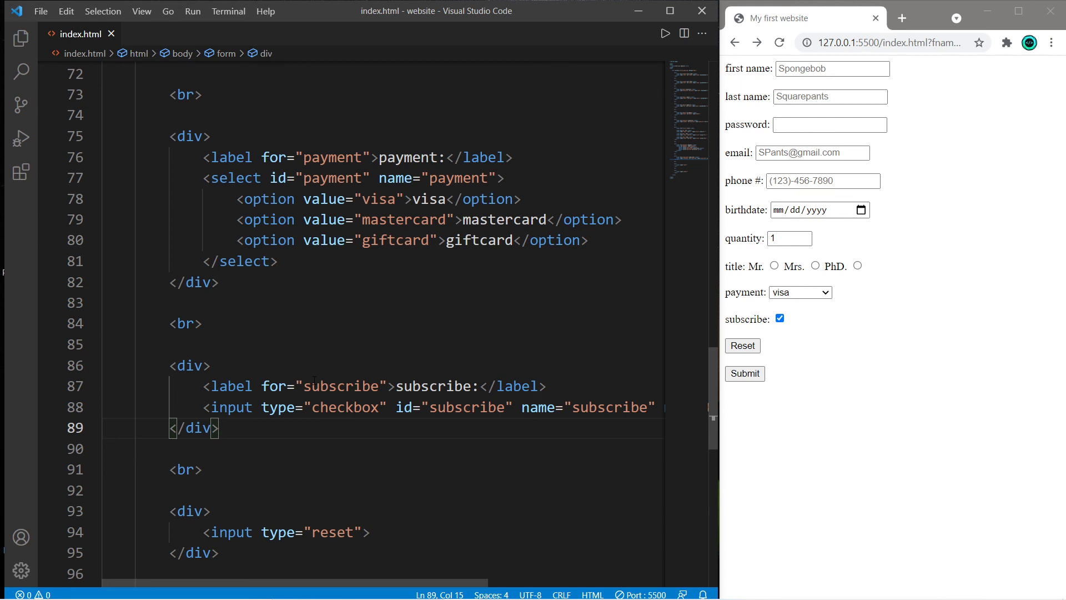
{"action": "mouse_move", "coordinate": [805, 270]}
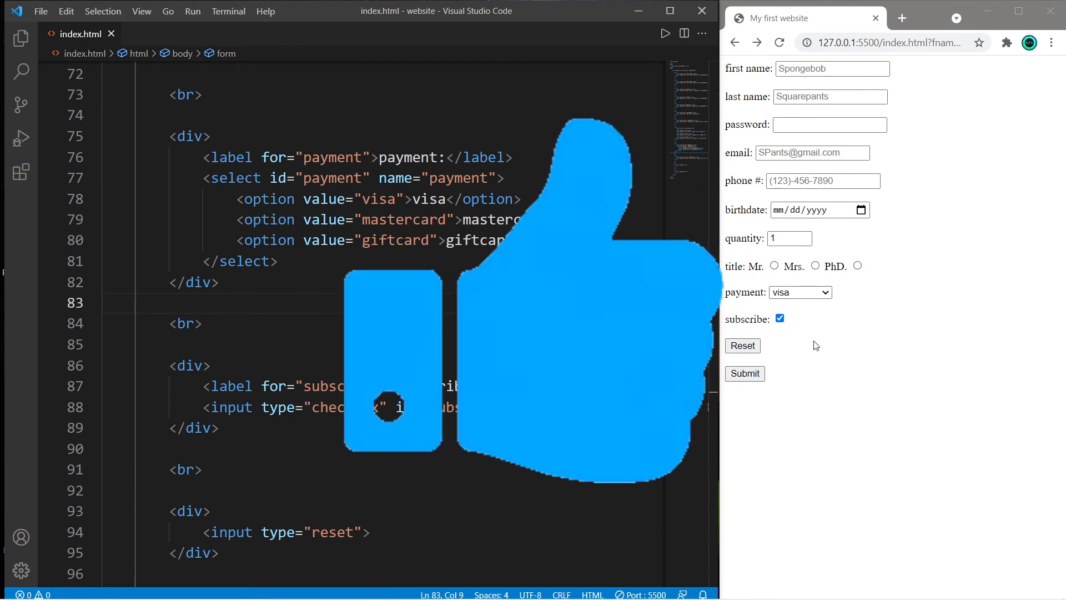
{"action": "left_click", "coordinate": [780, 318]}
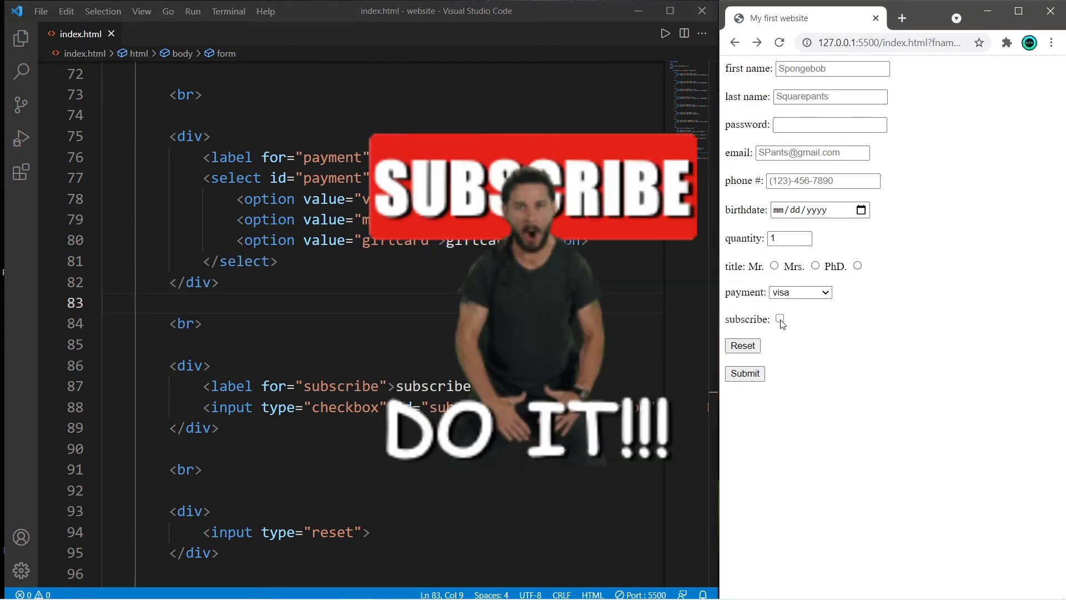